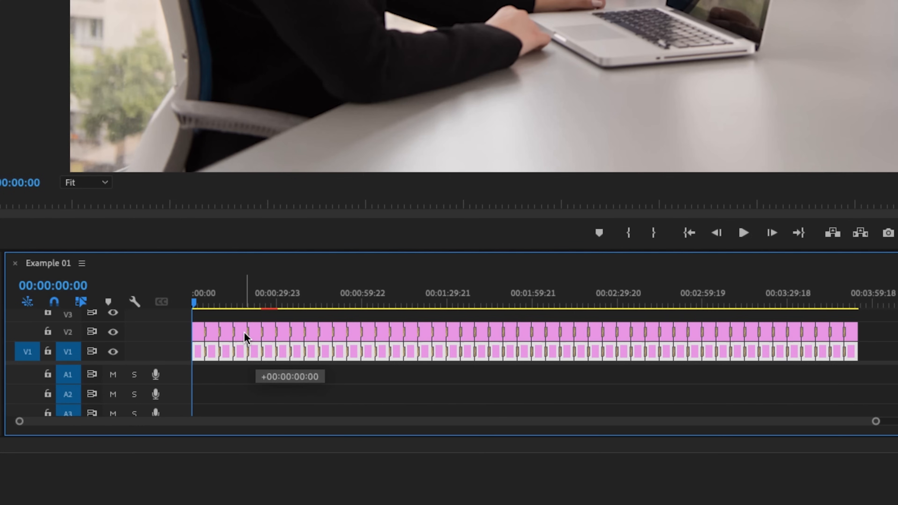
Bring up the File menu's New > Sequence choice.
{"action": "left_click", "coordinate": [90, 5]}
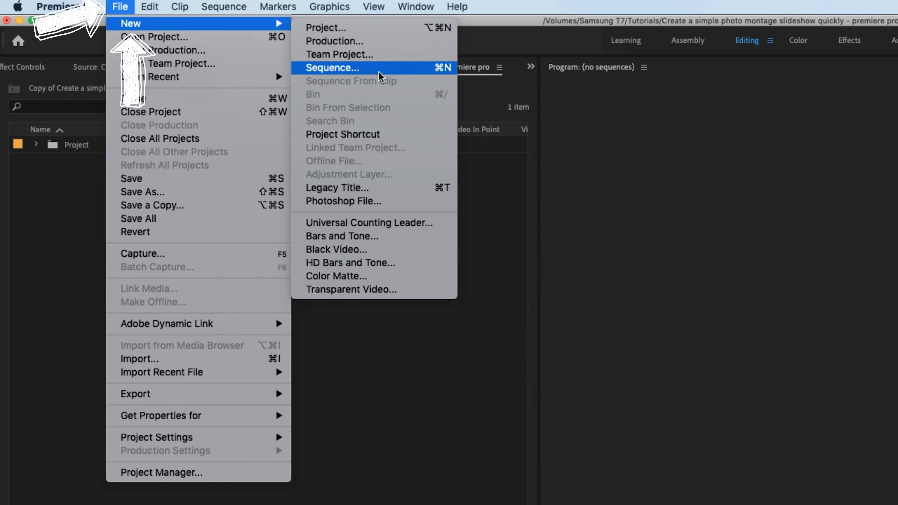
Start a new sequence from the Digital SLR > 1080p > DSLR 1080p24 preset.
{"action": "left_click", "coordinate": [332, 68]}
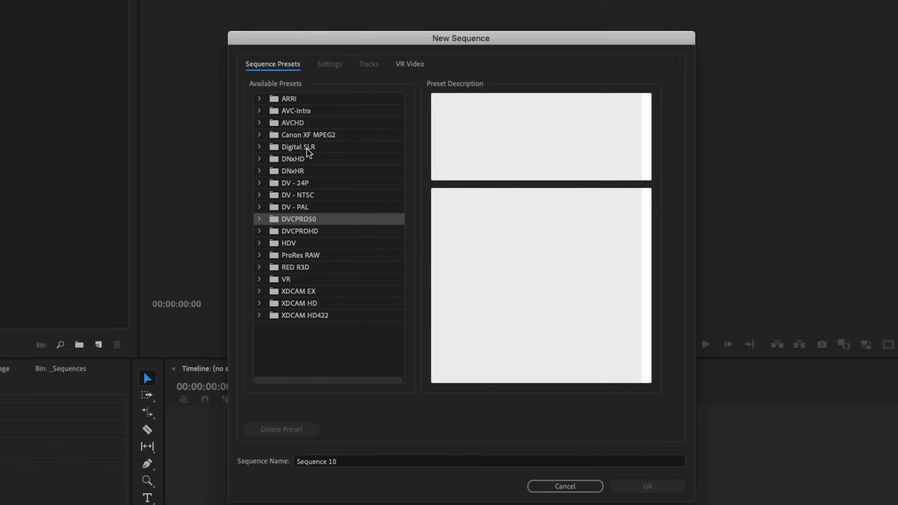
{"action": "left_click", "coordinate": [298, 147]}
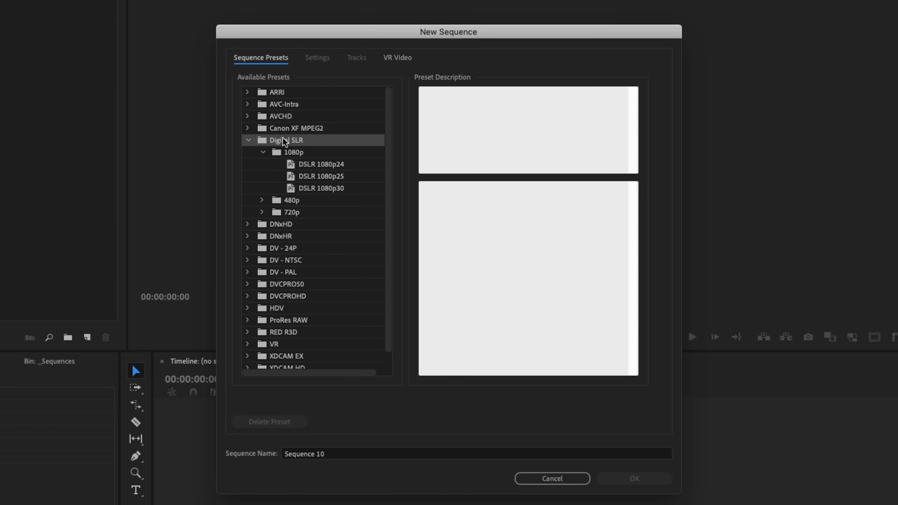
{"action": "left_click", "coordinate": [318, 166]}
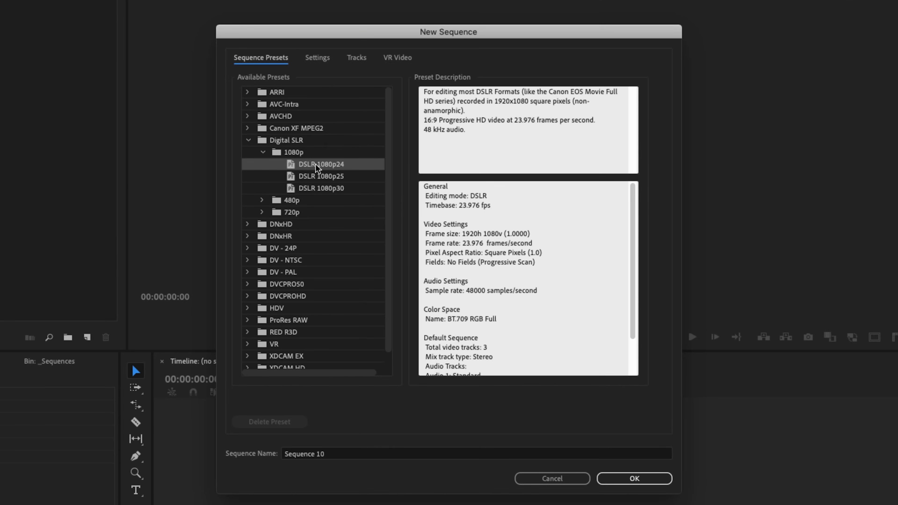
{"action": "mouse_move", "coordinate": [343, 176]}
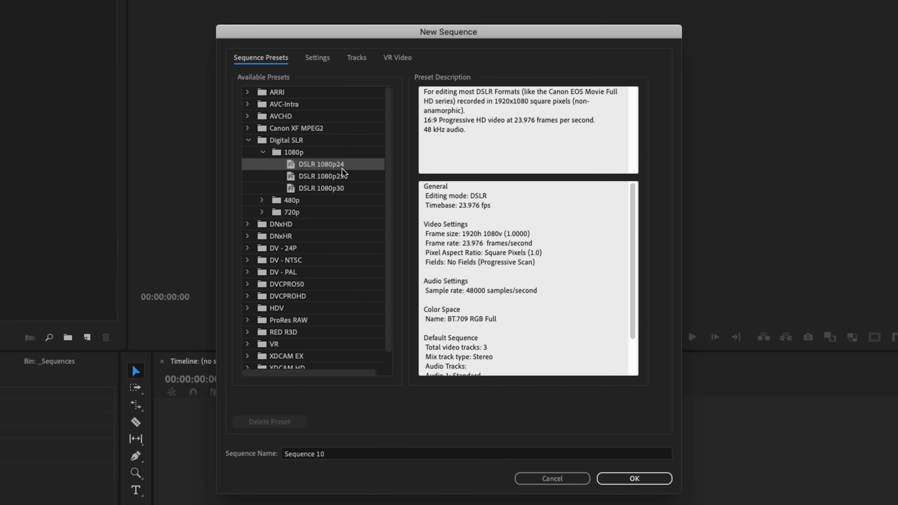
{"action": "mouse_move", "coordinate": [318, 66]}
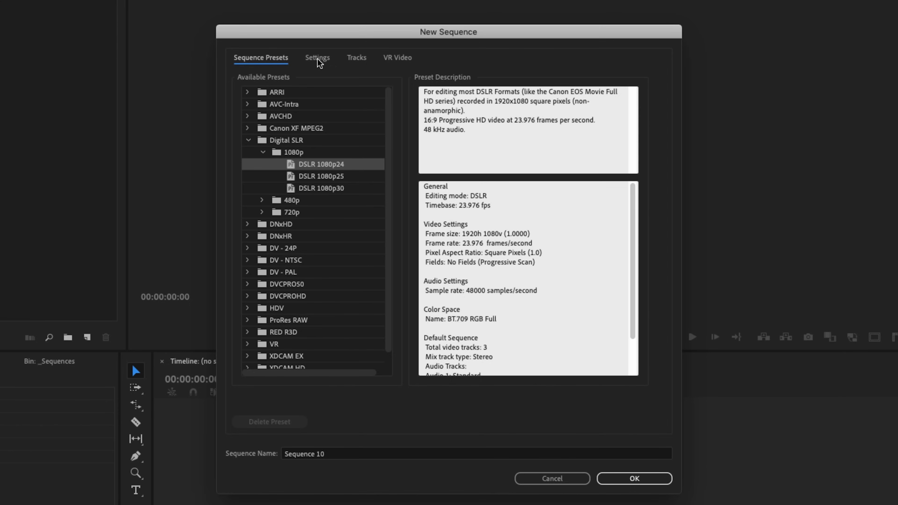
In Settings enter frame width 2160 and height 1080, then create the sequence as Example 01.
{"action": "left_click", "coordinate": [317, 58]}
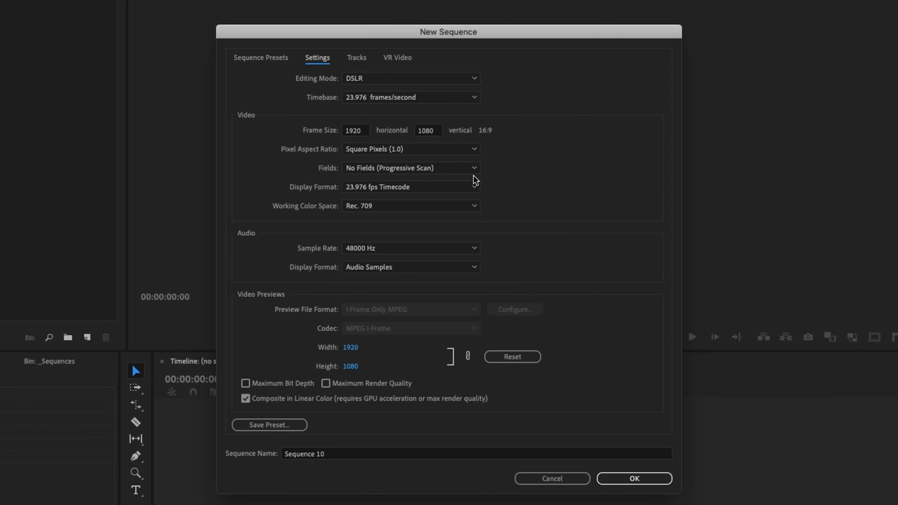
{"action": "left_click", "coordinate": [355, 130]}
{"action": "type", "text": "3840"}
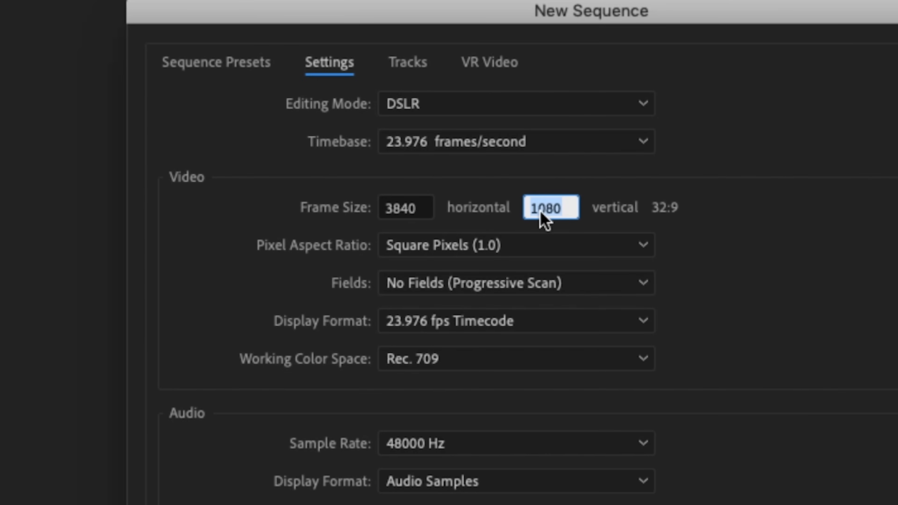
{"action": "type", "text": "2160"}
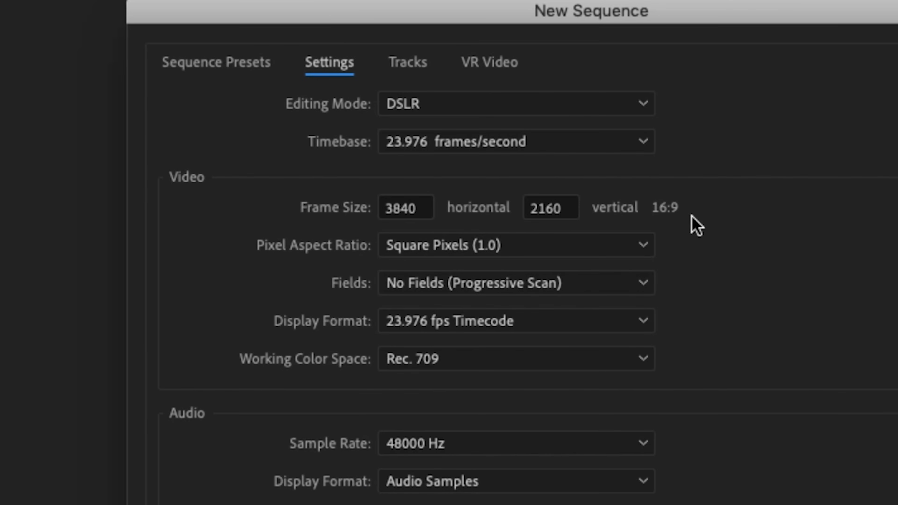
{"action": "left_click", "coordinate": [407, 208]}
{"action": "type", "text": "1920"}
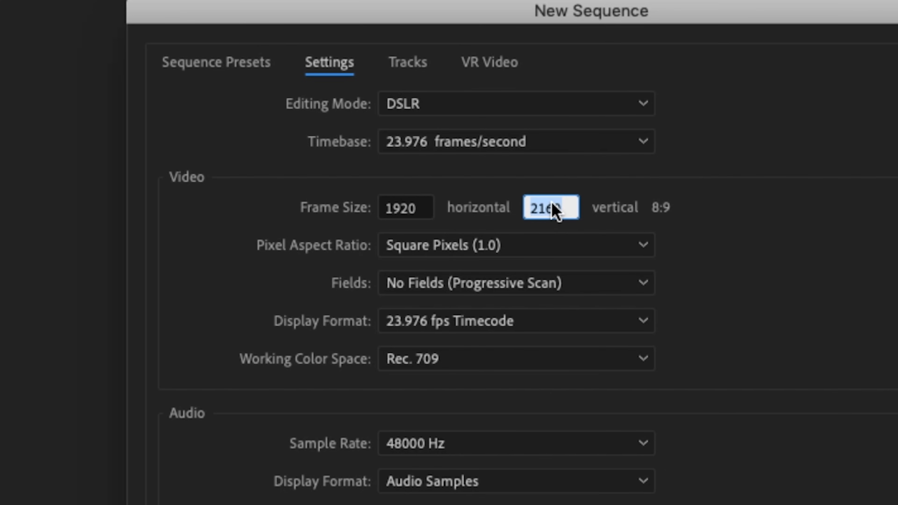
{"action": "type", "text": "1080"}
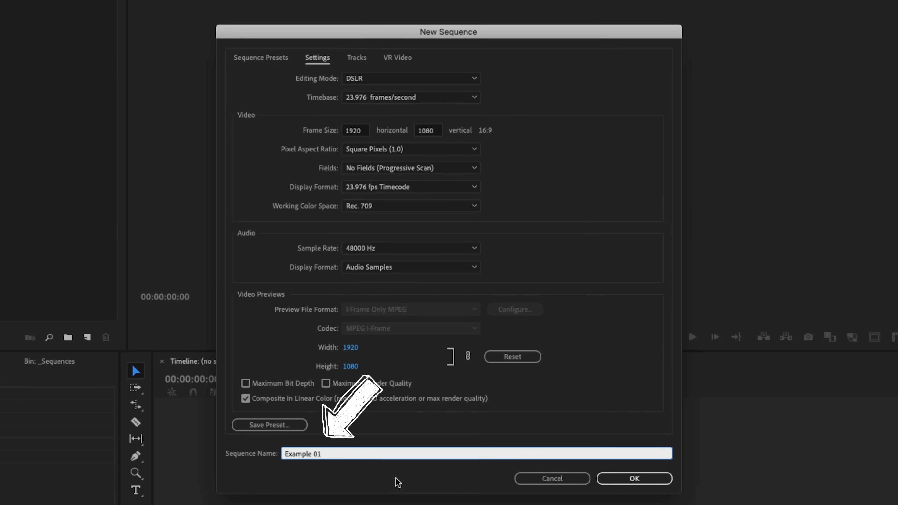
{"action": "left_click", "coordinate": [634, 478]}
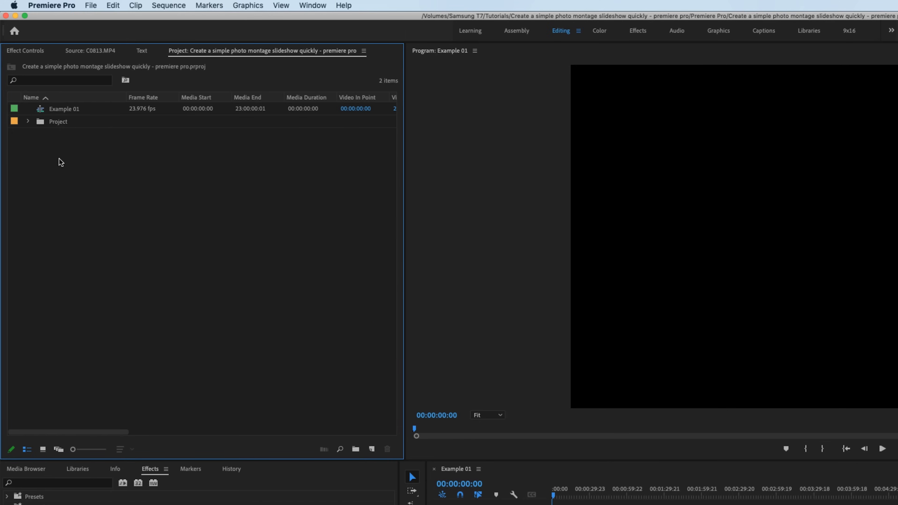
Add a new Photos bin in the Project panel and start a File > Import.
{"action": "right_click", "coordinate": [354, 265]}
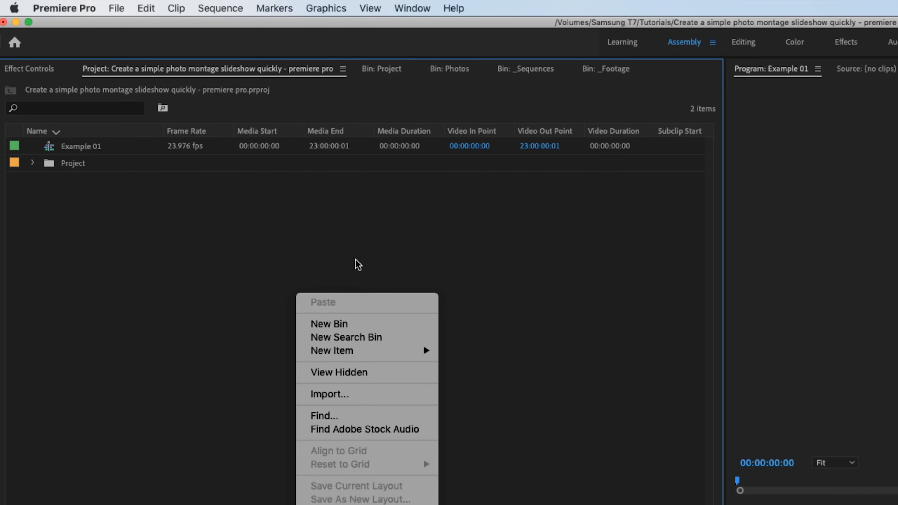
{"action": "left_click", "coordinate": [330, 324]}
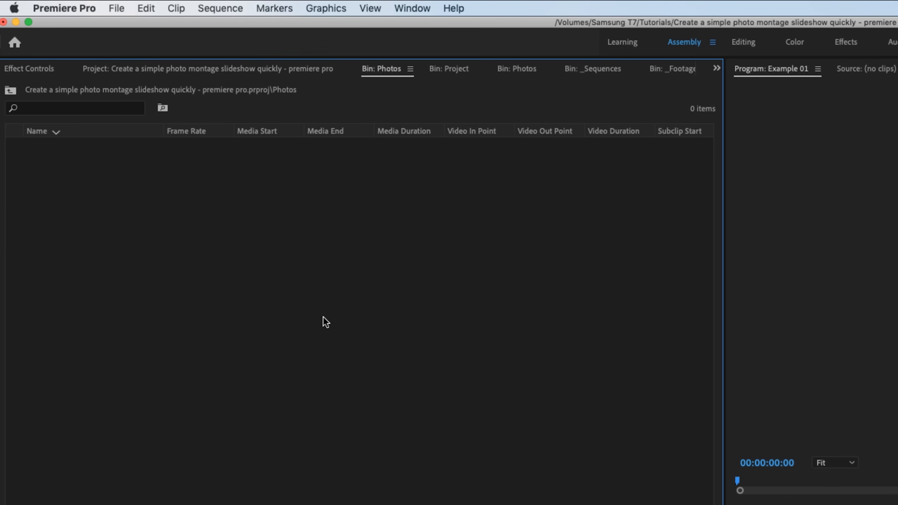
{"action": "left_click", "coordinate": [117, 9]}
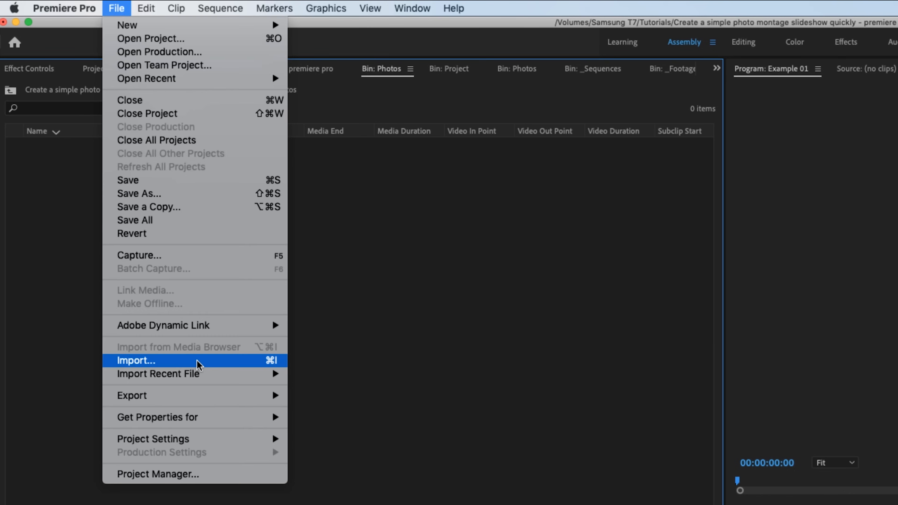
{"action": "left_click", "coordinate": [136, 360]}
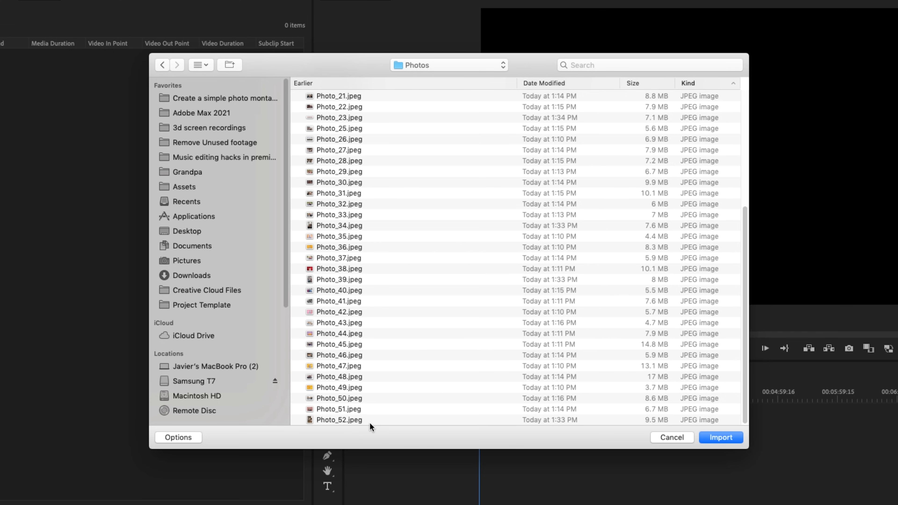
Import all chosen photos into the bin and show them in Icon View.
{"action": "left_click", "coordinate": [721, 437]}
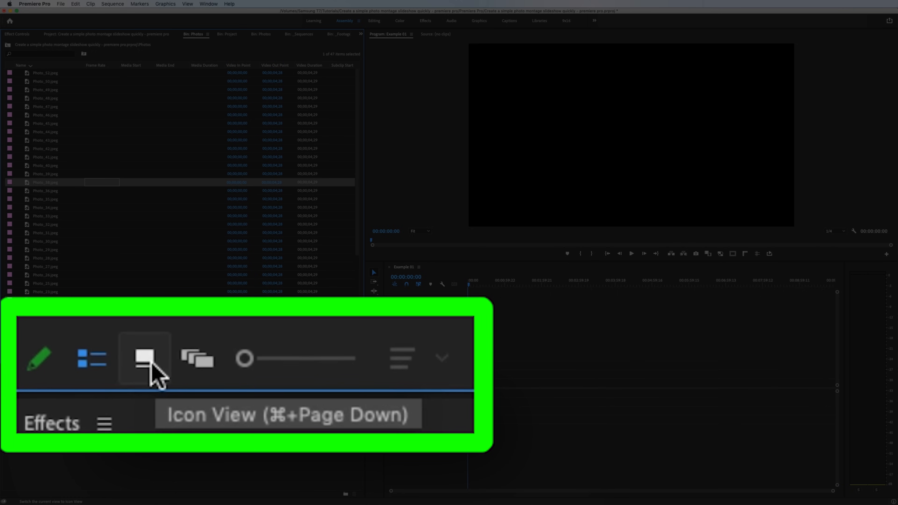
{"action": "left_click", "coordinate": [143, 360]}
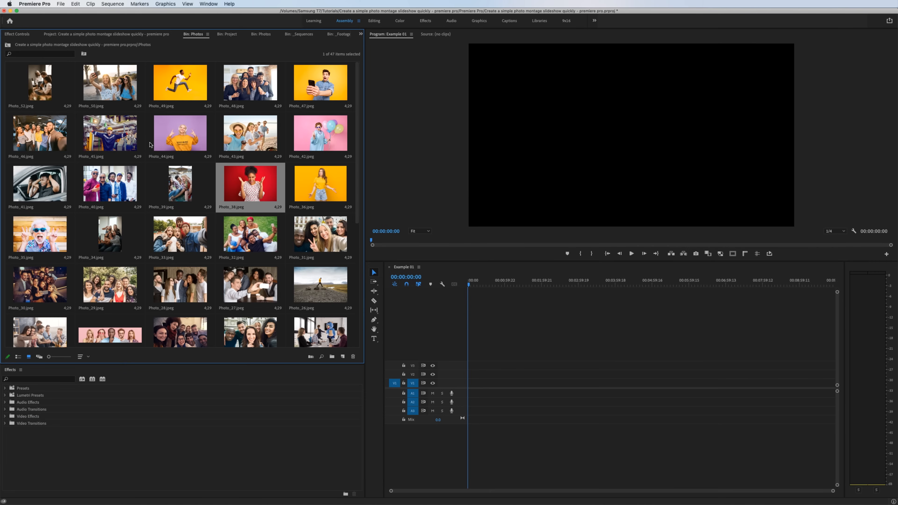
{"action": "mouse_move", "coordinate": [152, 166]}
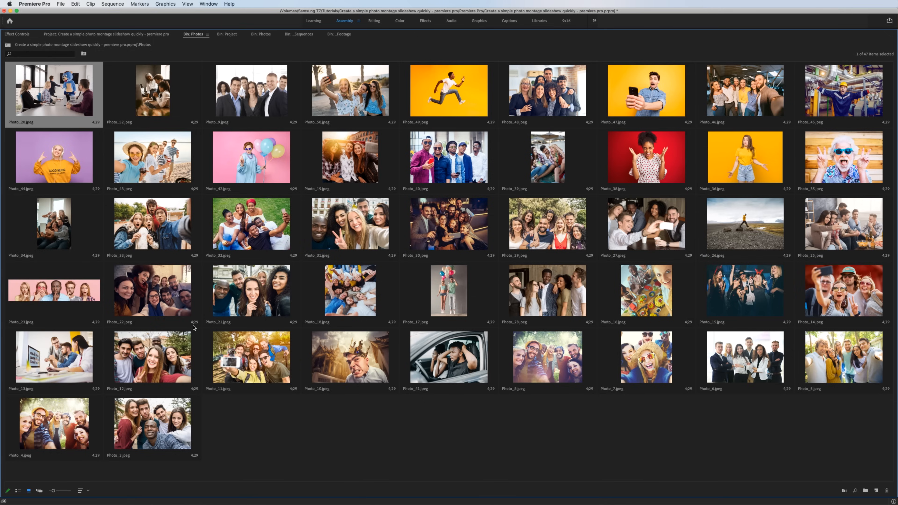
{"action": "left_click", "coordinate": [18, 491]}
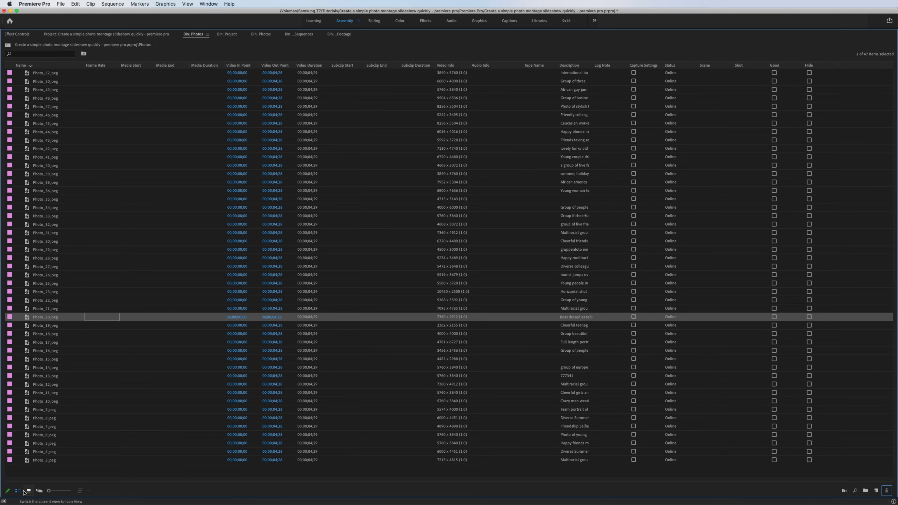
{"action": "left_click", "coordinate": [24, 491]}
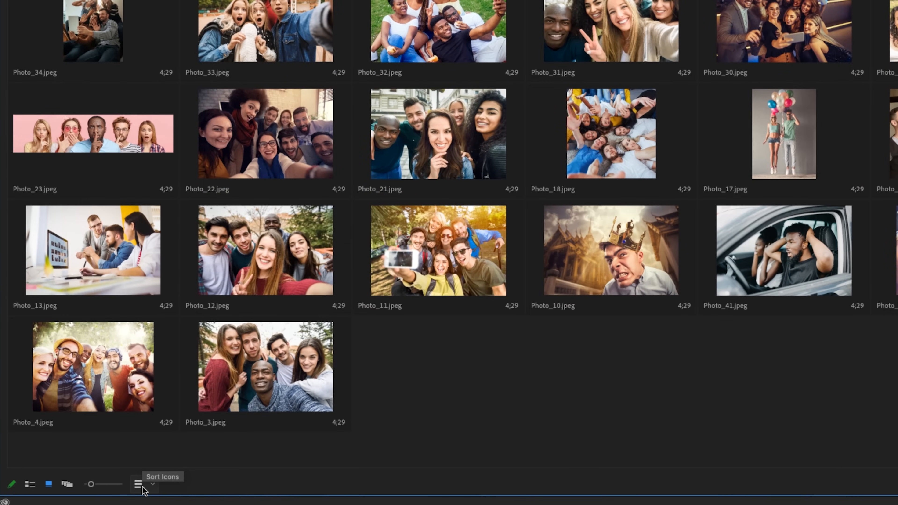
Set Sort Icons to User Order for the thumbnails.
{"action": "left_click", "coordinate": [137, 484]}
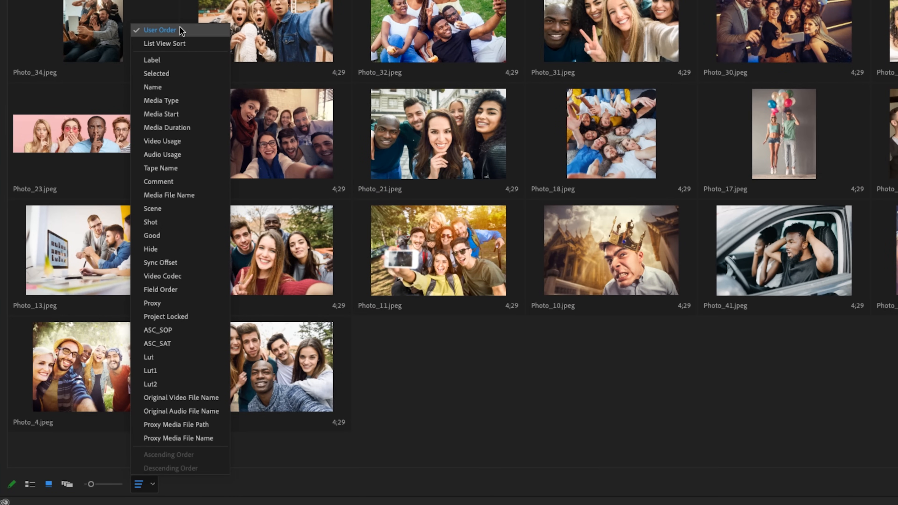
{"action": "left_click", "coordinate": [160, 30]}
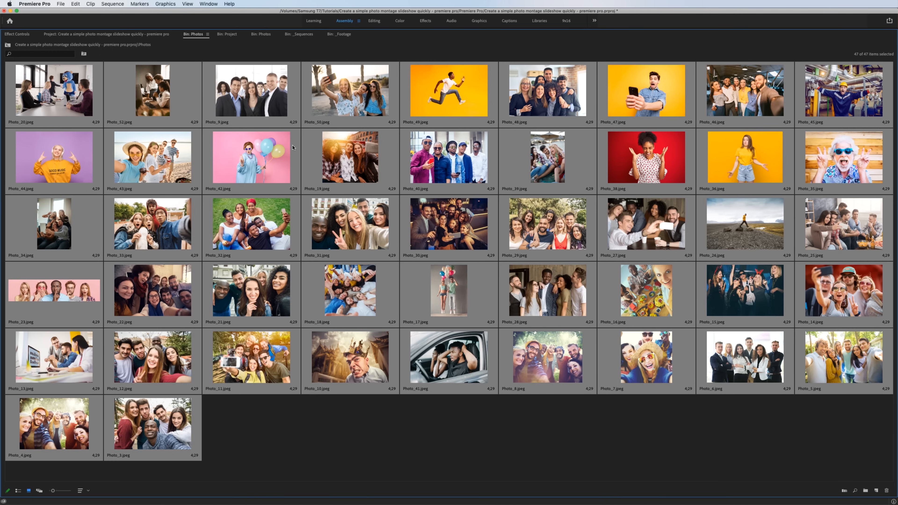
Set the selected photos' Speed/Duration to 00;00;05;00.
{"action": "right_click", "coordinate": [278, 175]}
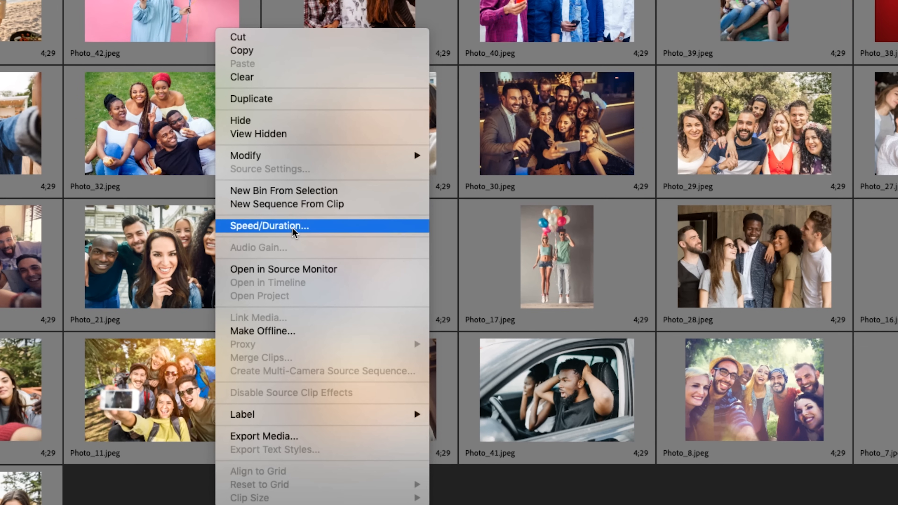
{"action": "left_click", "coordinate": [270, 231]}
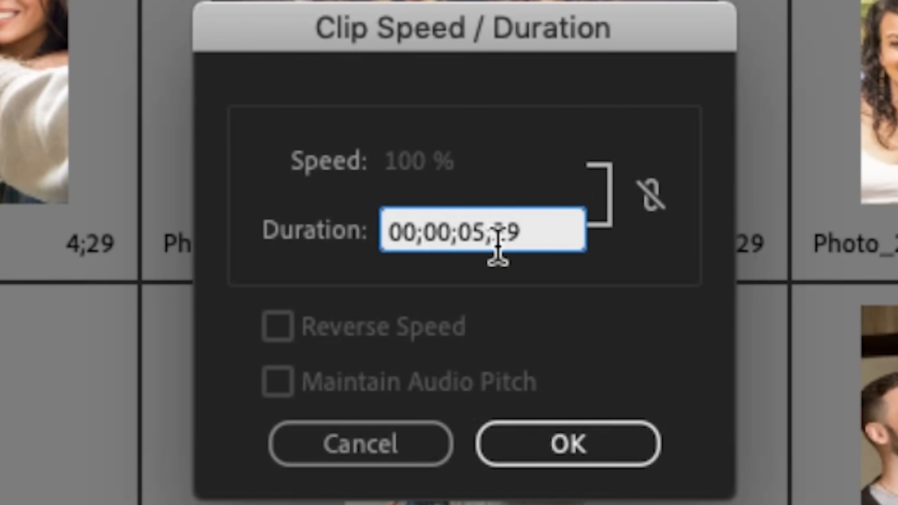
{"action": "key", "text": "Backspace"}
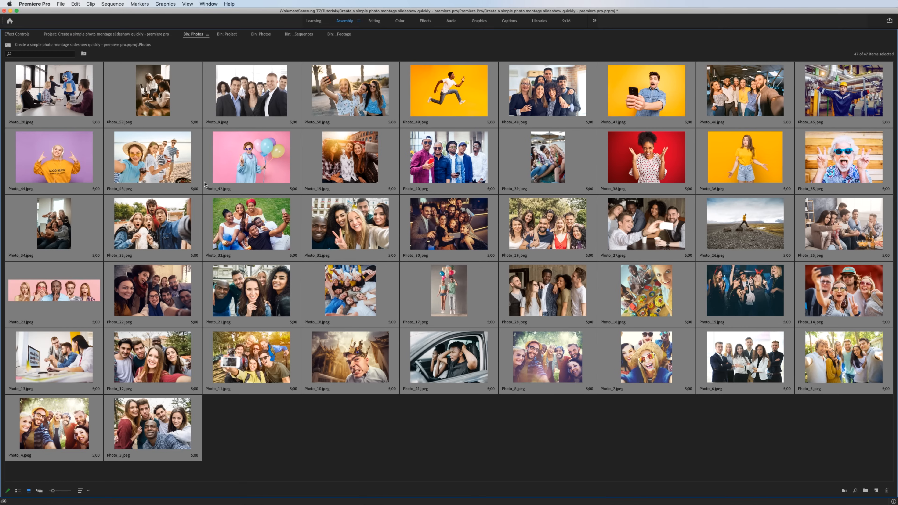
{"action": "mouse_move", "coordinate": [263, 242]}
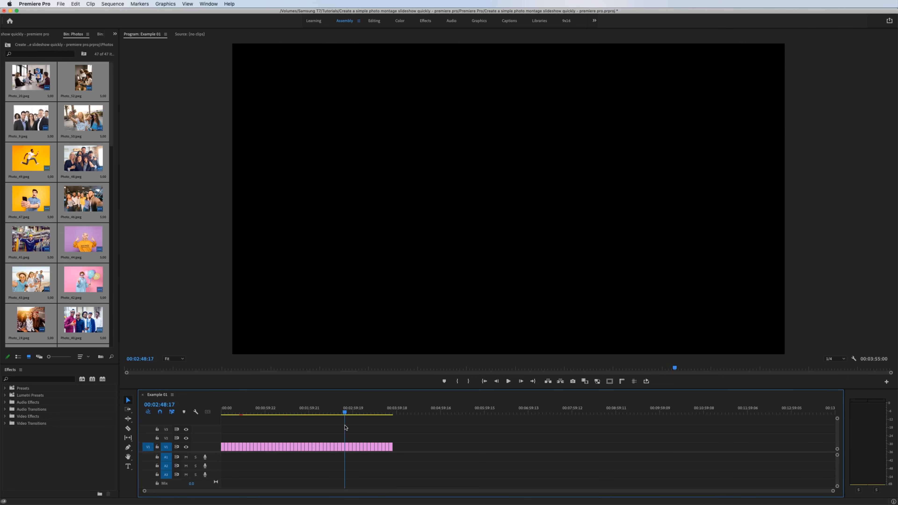
Scrub the timeline ruler to preview photos across the sequence, returning to its start.
{"action": "left_click", "coordinate": [263, 416]}
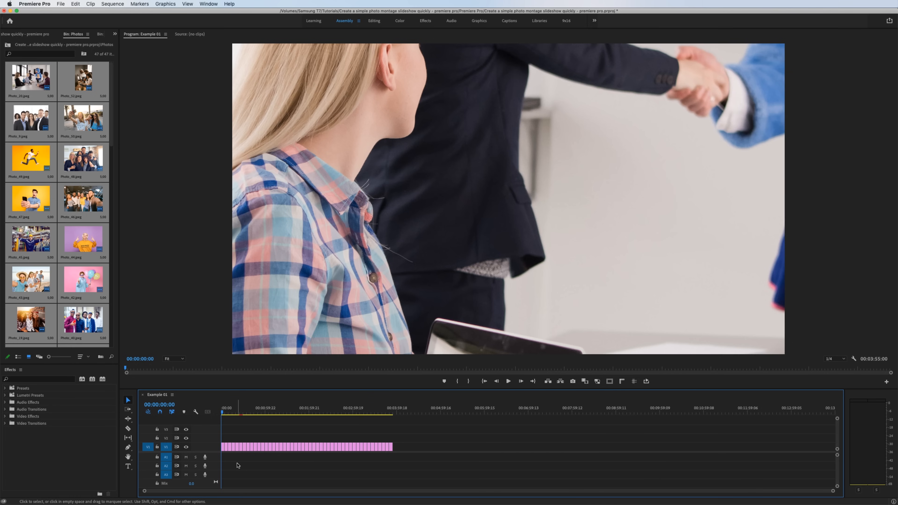
{"action": "right_click", "coordinate": [232, 447]}
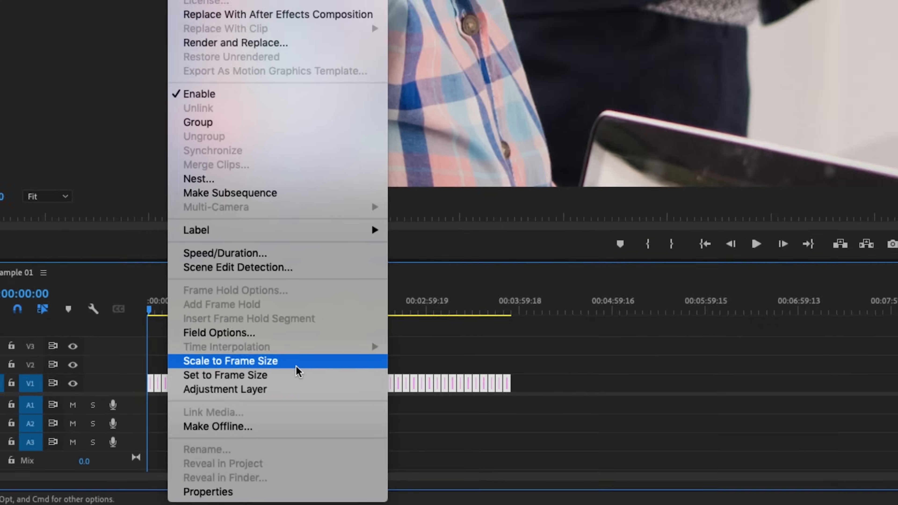
{"action": "left_click", "coordinate": [230, 361]}
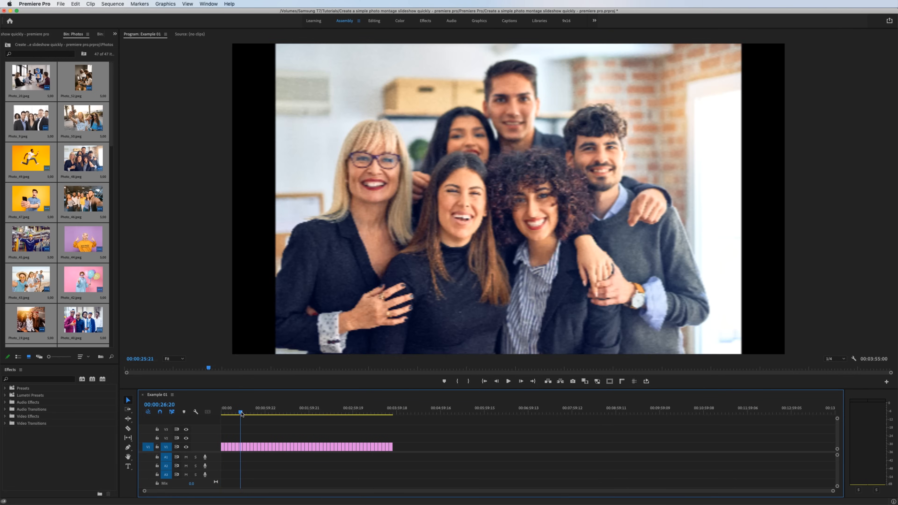
{"action": "left_click", "coordinate": [284, 414]}
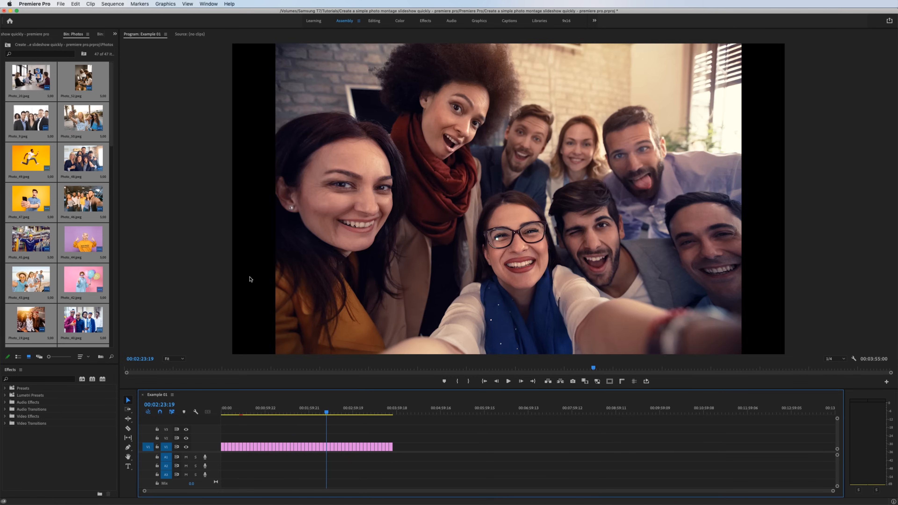
{"action": "left_click", "coordinate": [281, 417]}
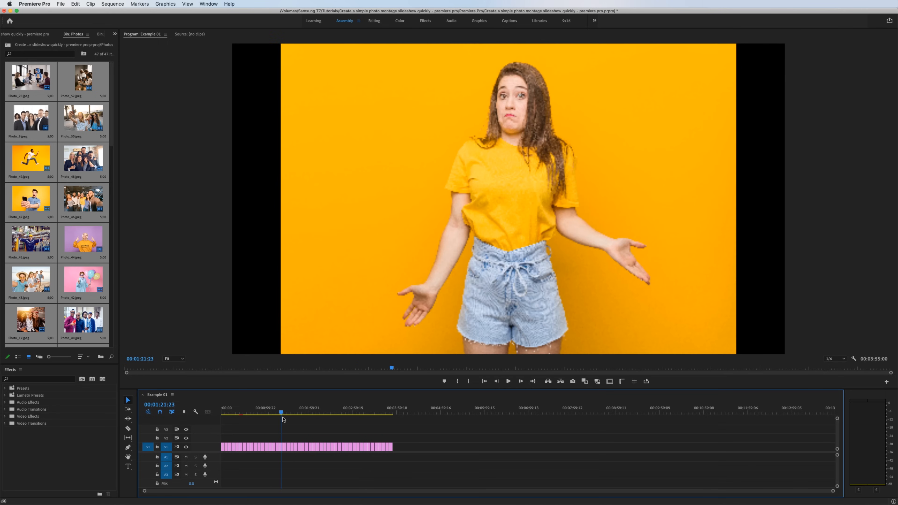
{"action": "left_click", "coordinate": [303, 419]}
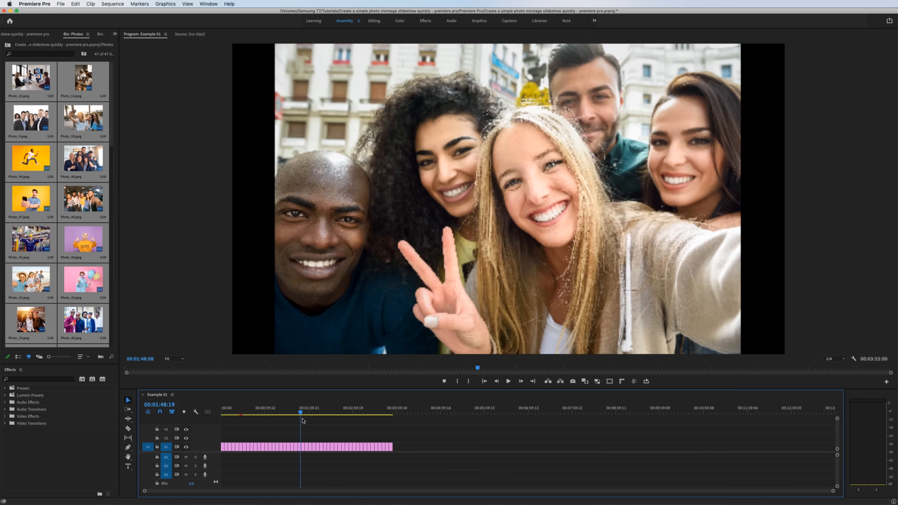
{"action": "left_click", "coordinate": [322, 416]}
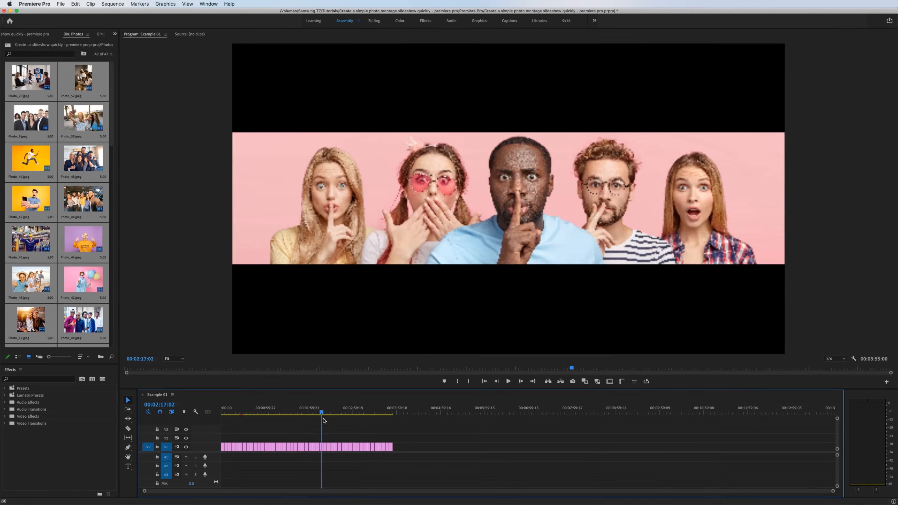
{"action": "left_click", "coordinate": [365, 413]}
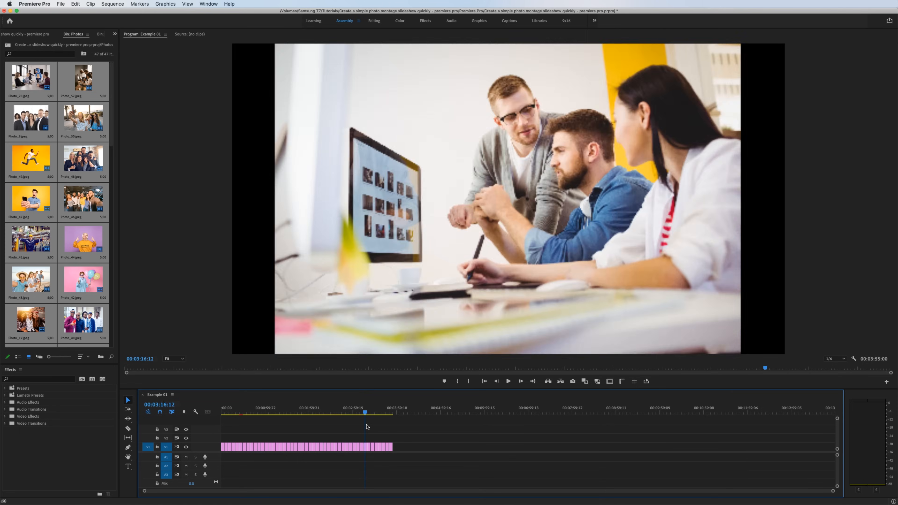
{"action": "left_click", "coordinate": [335, 414]}
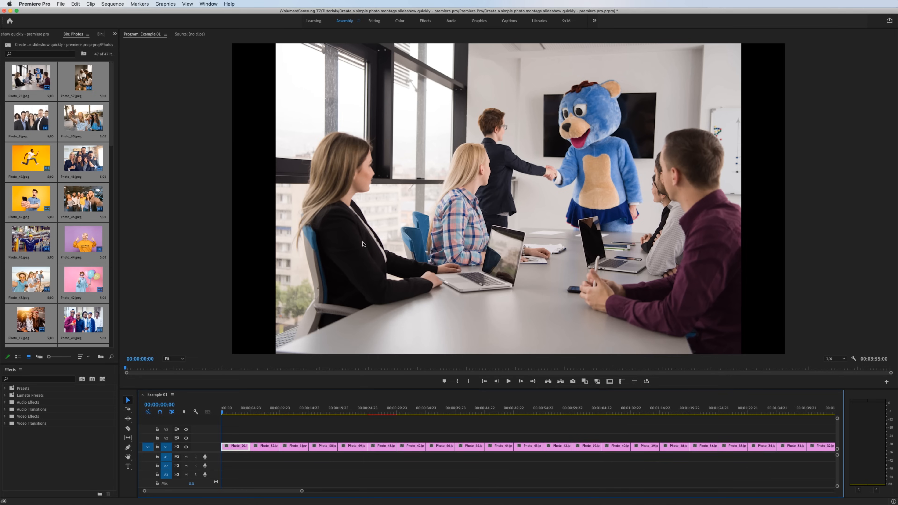
{"action": "mouse_move", "coordinate": [287, 348]}
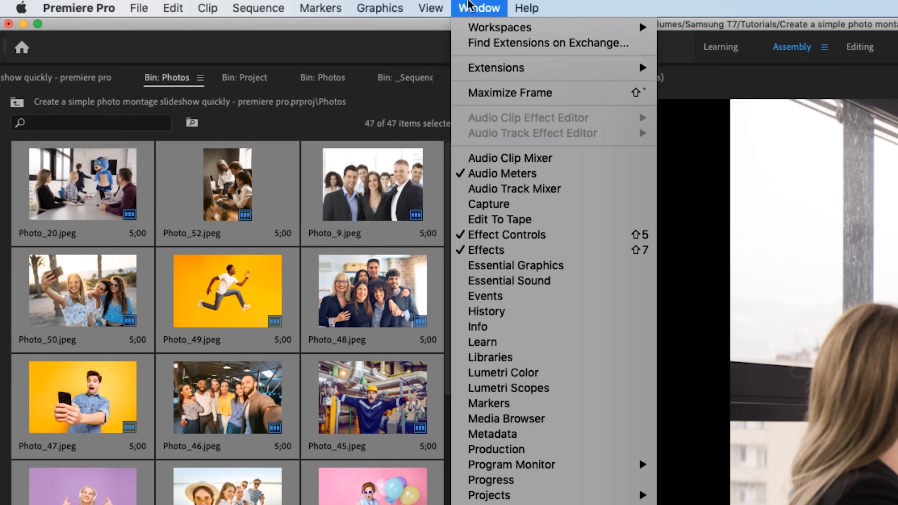
Set Motion > Scale of the first photo (Photo_20) to 120 in Effect Controls.
{"action": "left_click", "coordinate": [506, 235]}
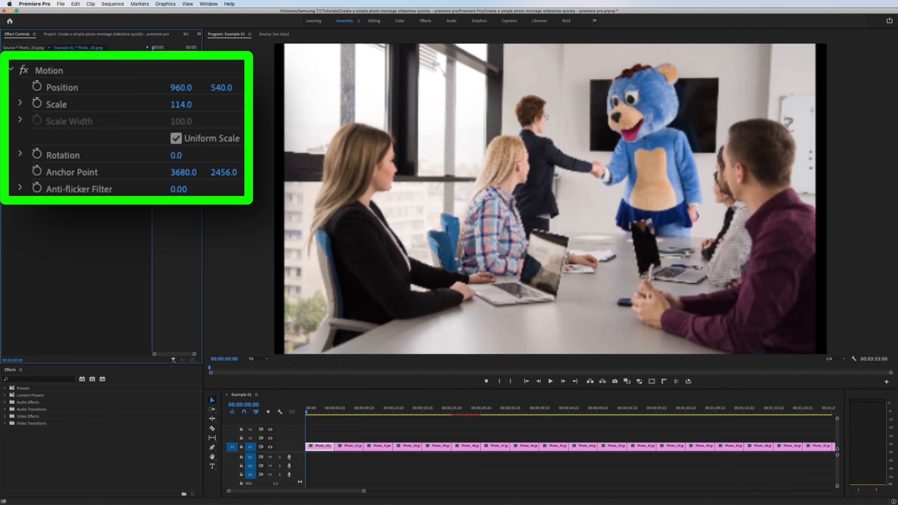
{"action": "type", "text": "120"}
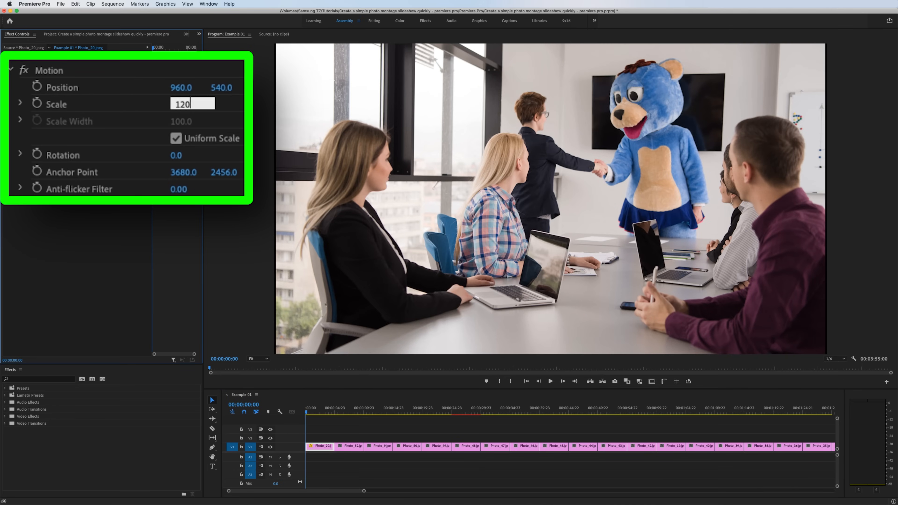
{"action": "key", "text": "Return"}
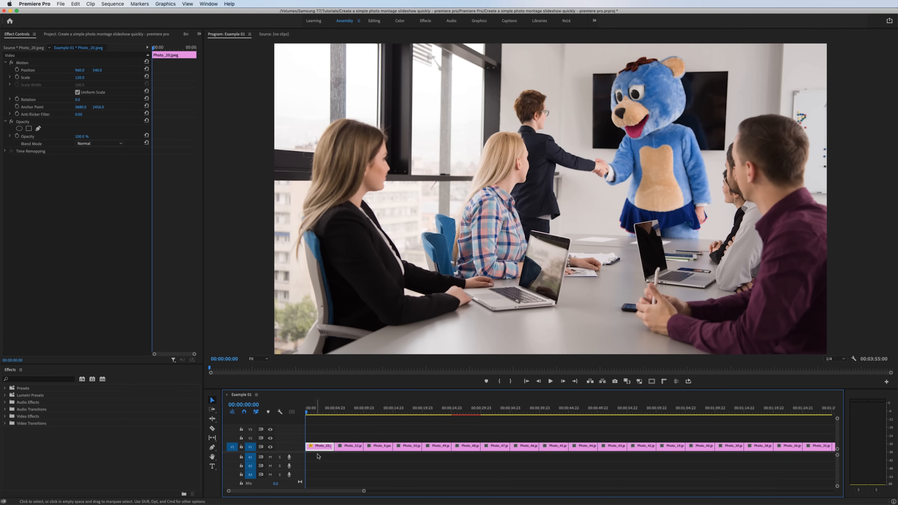
Copy the first clip and Paste Attributes (Motion, Opacity) onto the other clips.
{"action": "right_click", "coordinate": [320, 446]}
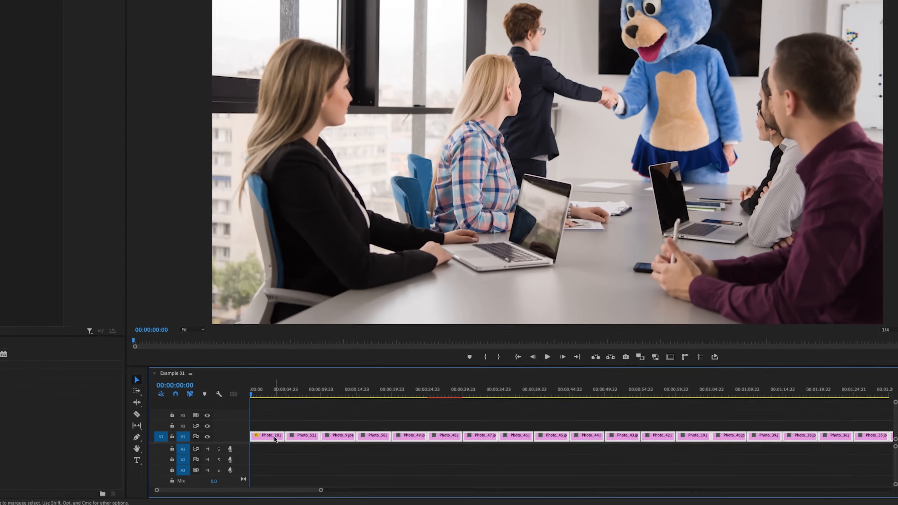
{"action": "right_click", "coordinate": [275, 438]}
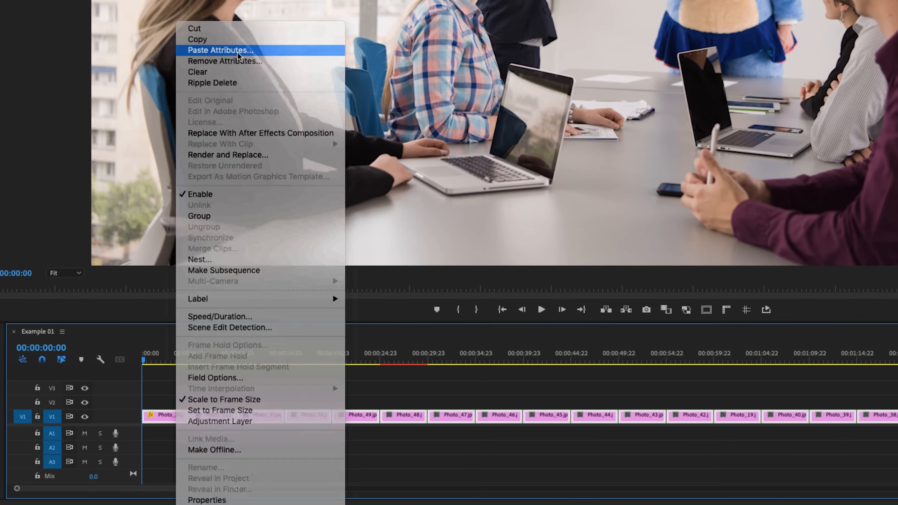
{"action": "left_click", "coordinate": [220, 49]}
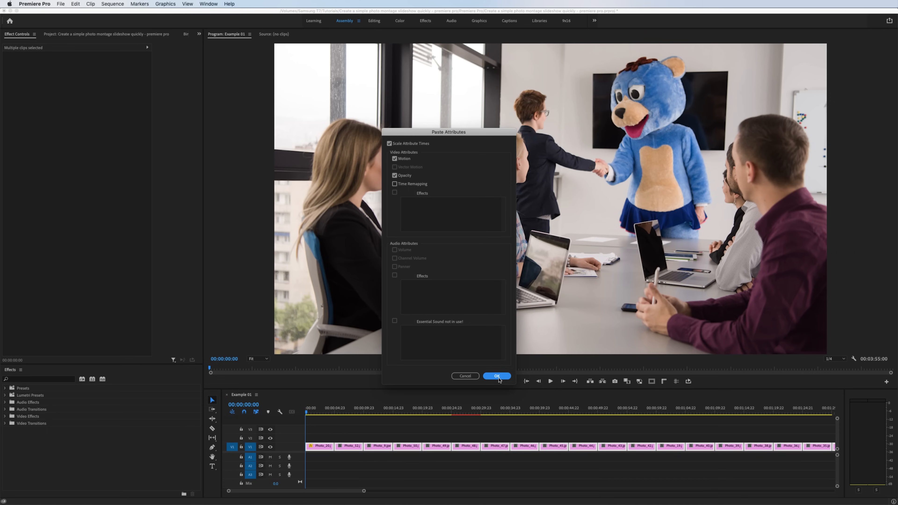
{"action": "left_click", "coordinate": [497, 376]}
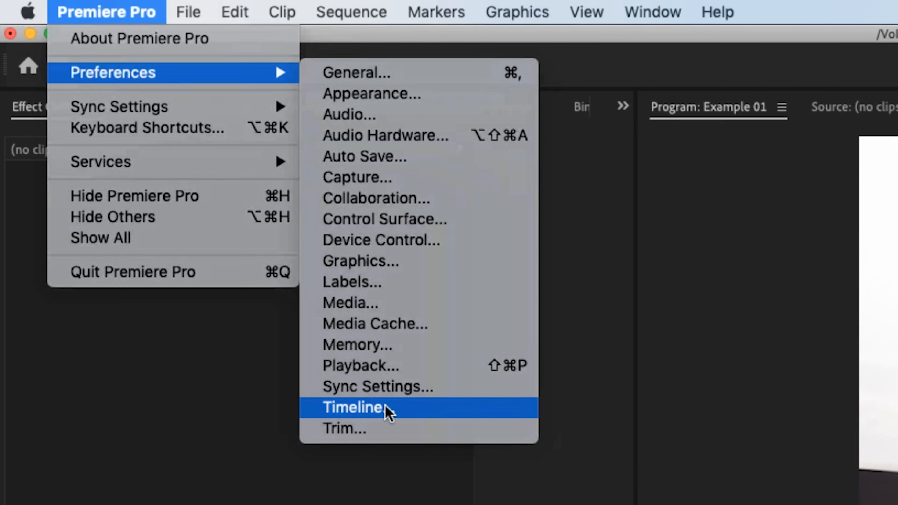
In Timeline preferences set Video Transition Default Duration to 1.00 seconds.
{"action": "left_click", "coordinate": [353, 410]}
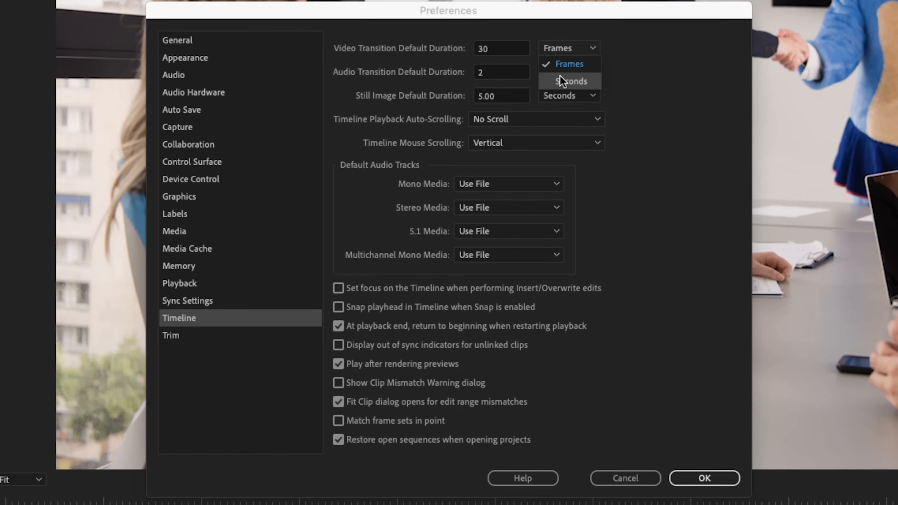
{"action": "left_click", "coordinate": [570, 82]}
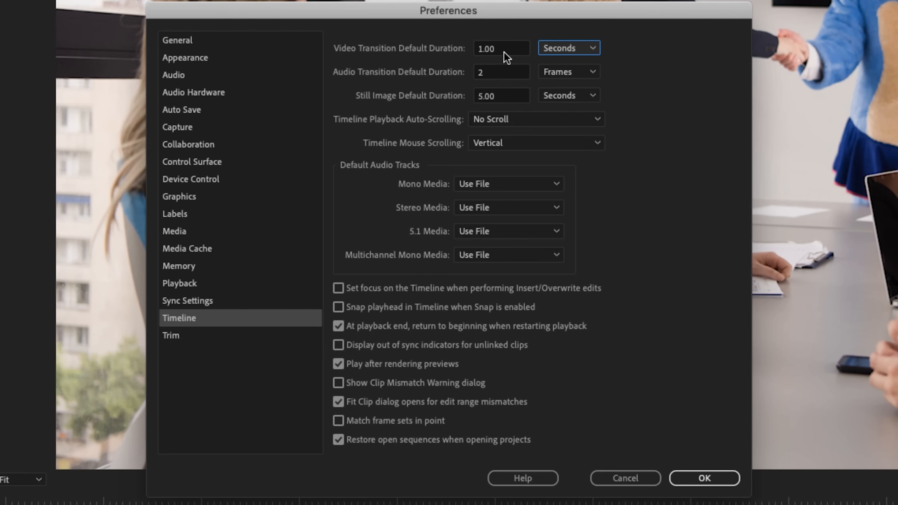
{"action": "mouse_move", "coordinate": [487, 60]}
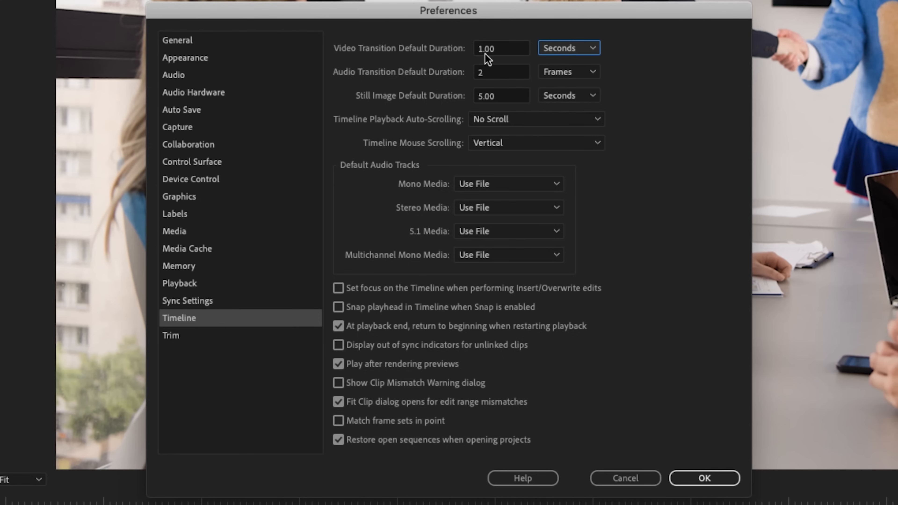
{"action": "mouse_move", "coordinate": [760, 484]}
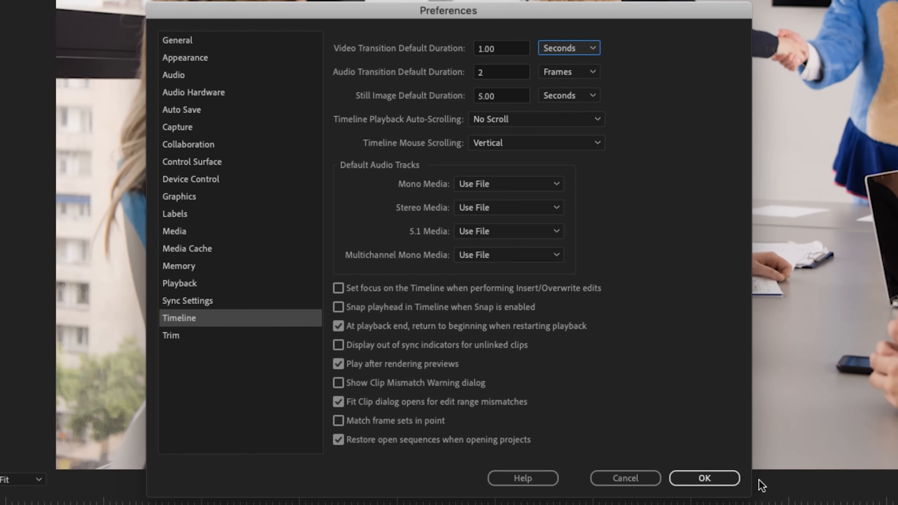
{"action": "left_click", "coordinate": [704, 478]}
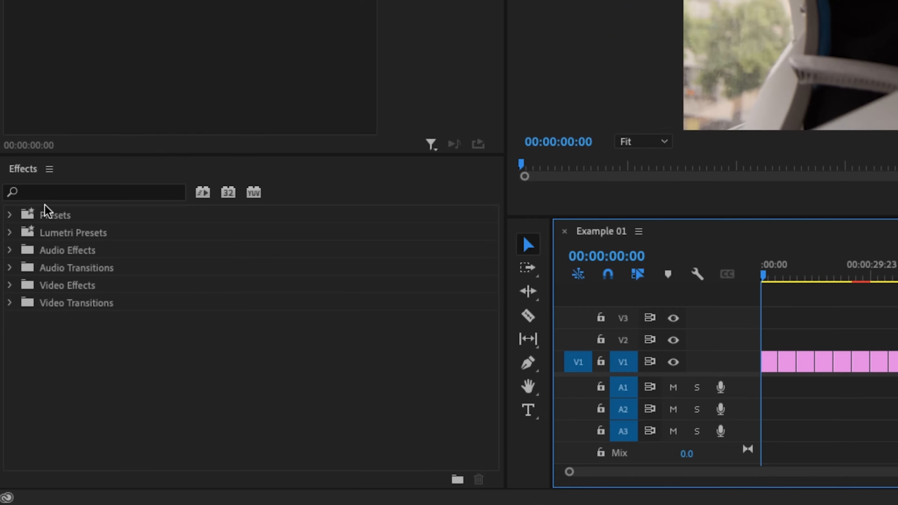
Expand Video Transitions > Dissolve in the Effects panel to reach Cross Dissolve.
{"action": "left_click", "coordinate": [9, 303]}
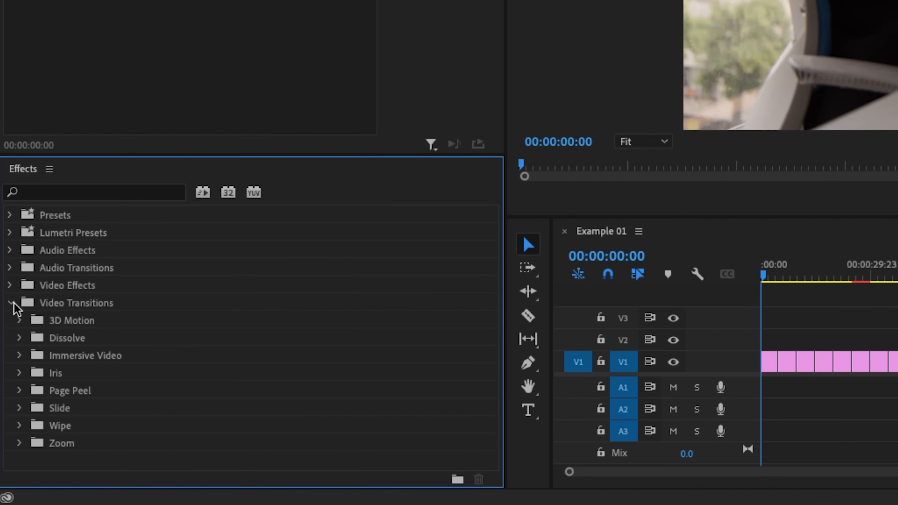
{"action": "left_click", "coordinate": [19, 338]}
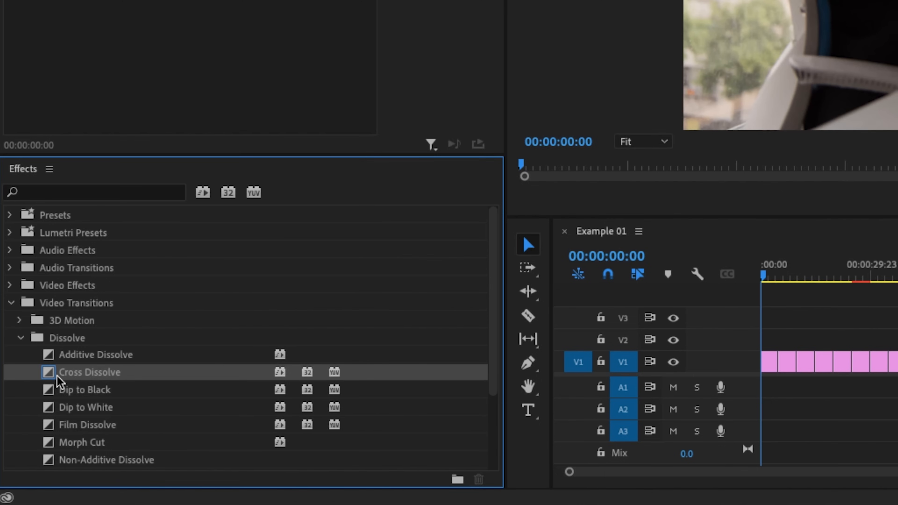
{"action": "mouse_move", "coordinate": [68, 379]}
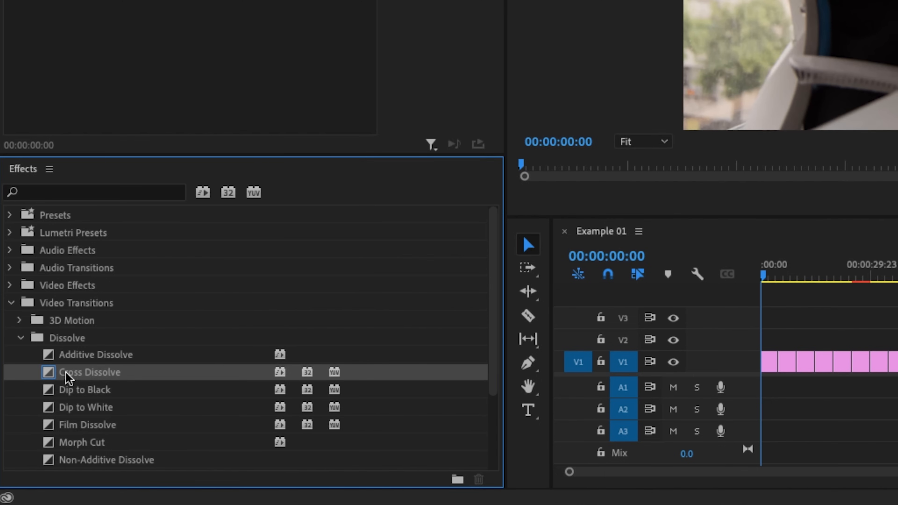
{"action": "mouse_move", "coordinate": [111, 383]}
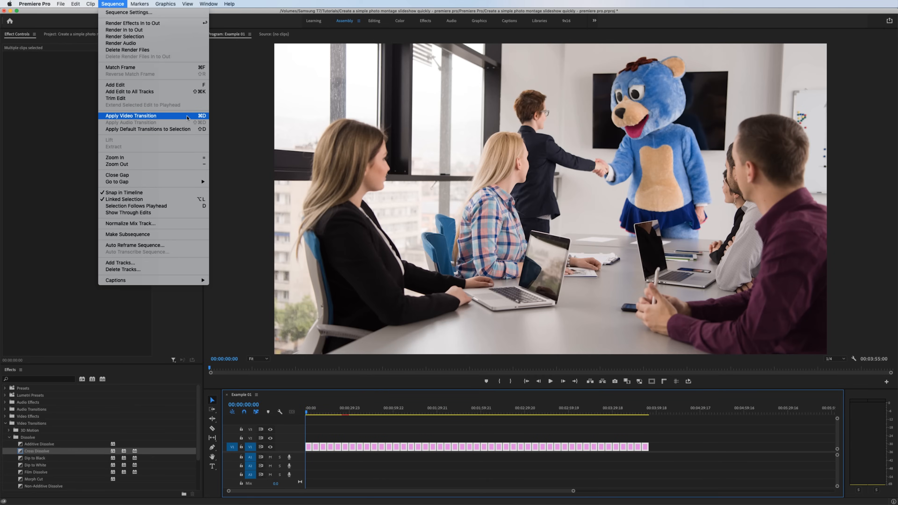
Apply the default Cross Dissolve transition to all selected photo clips.
{"action": "left_click", "coordinate": [131, 116]}
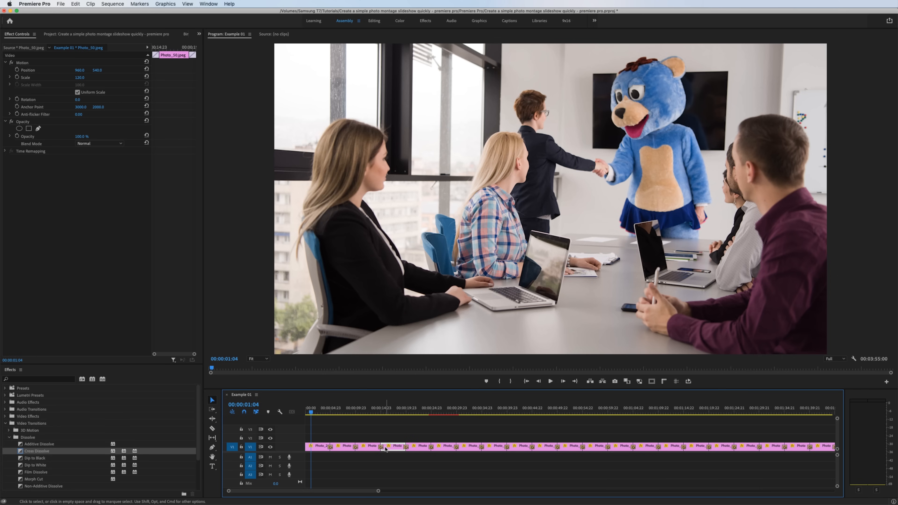
Keyframe Photo_50's Scale up from 120 for a push-in, then copy the clip's settings.
{"action": "left_click", "coordinate": [388, 414]}
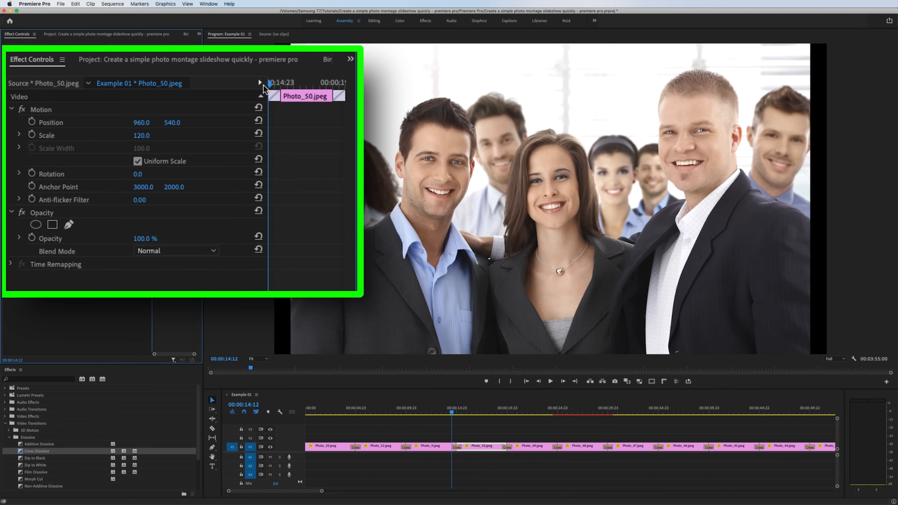
{"action": "mouse_move", "coordinate": [32, 135]}
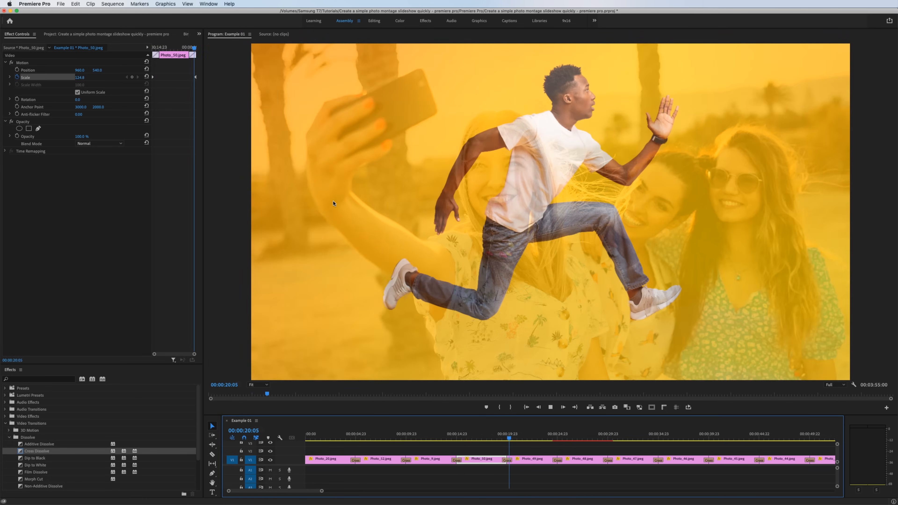
{"action": "right_click", "coordinate": [375, 458]}
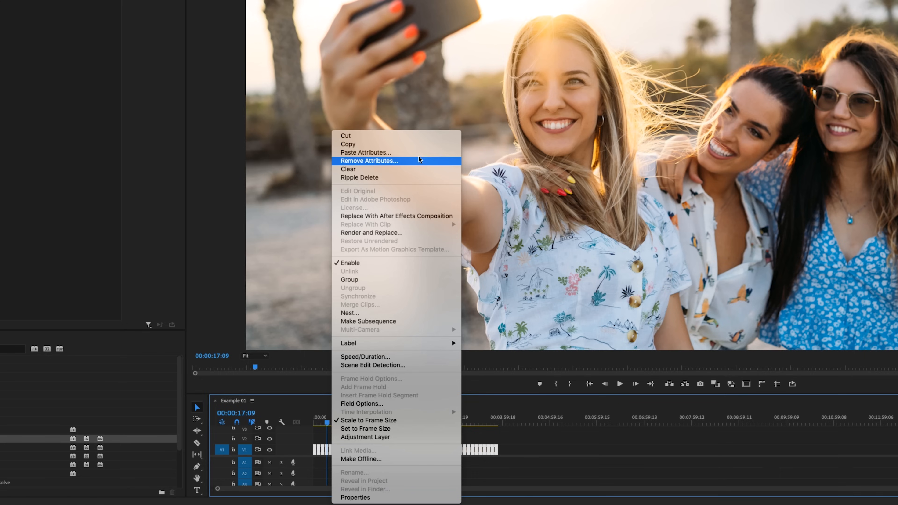
Paste the copied Motion attributes onto all selected photo clips.
{"action": "left_click", "coordinate": [362, 153]}
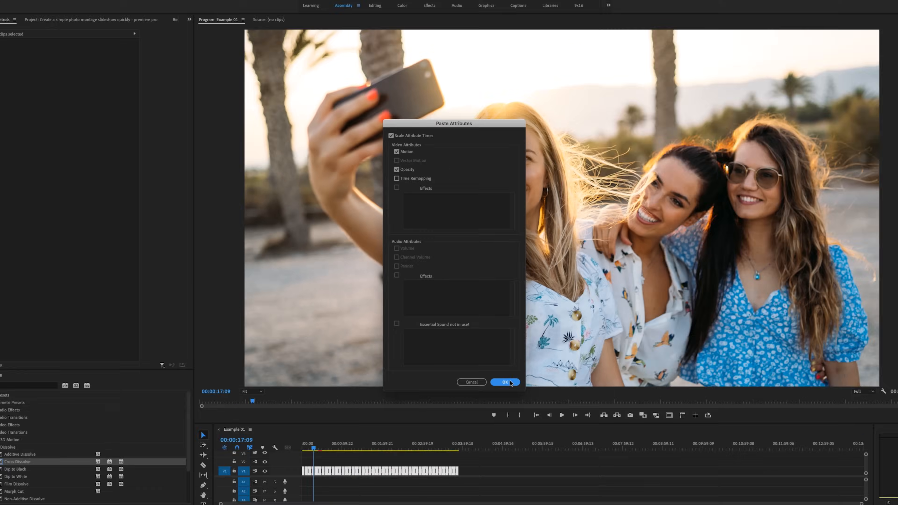
{"action": "left_click", "coordinate": [505, 382]}
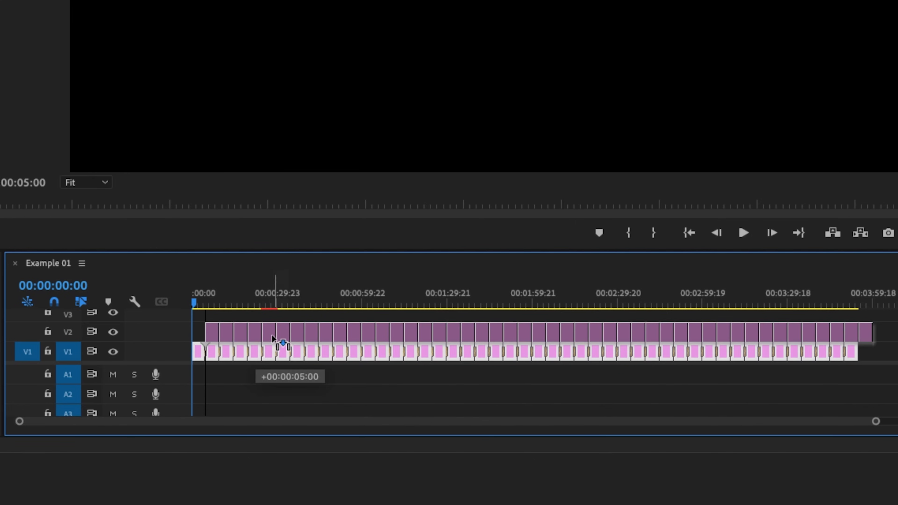
Duplicate the photo clips onto V2 above the originals and align the copy.
{"action": "left_click_drag", "start_coordinate": [280, 343], "coordinate": [237, 342]}
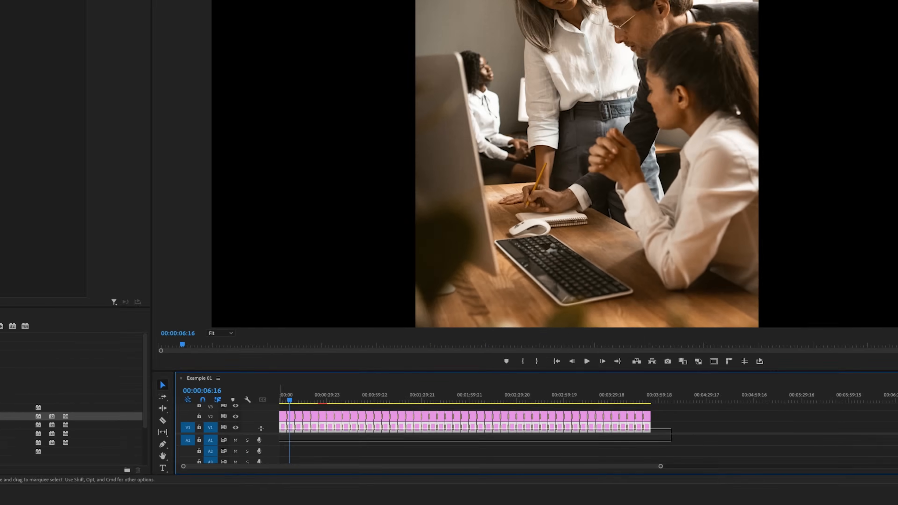
Nest the V1 photo clips into a single nested sequence with the default name.
{"action": "right_click", "coordinate": [464, 421]}
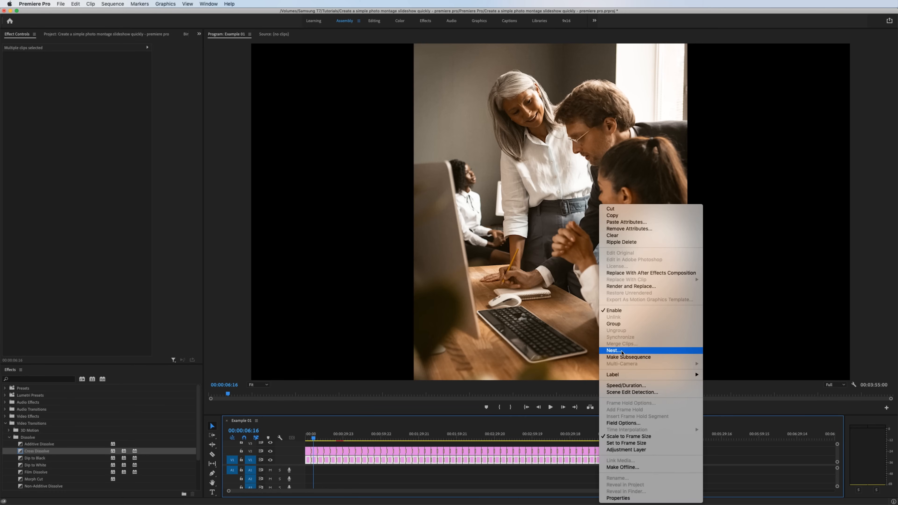
{"action": "left_click", "coordinate": [613, 350]}
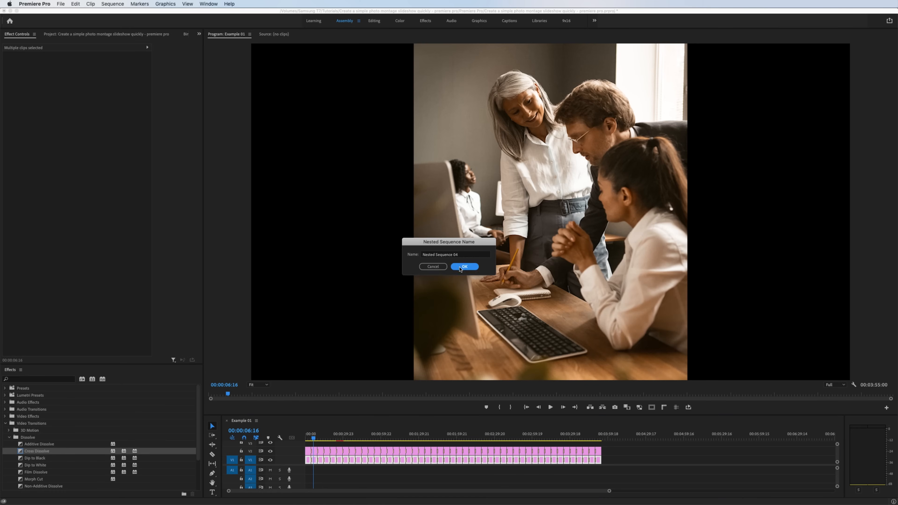
{"action": "left_click", "coordinate": [464, 267]}
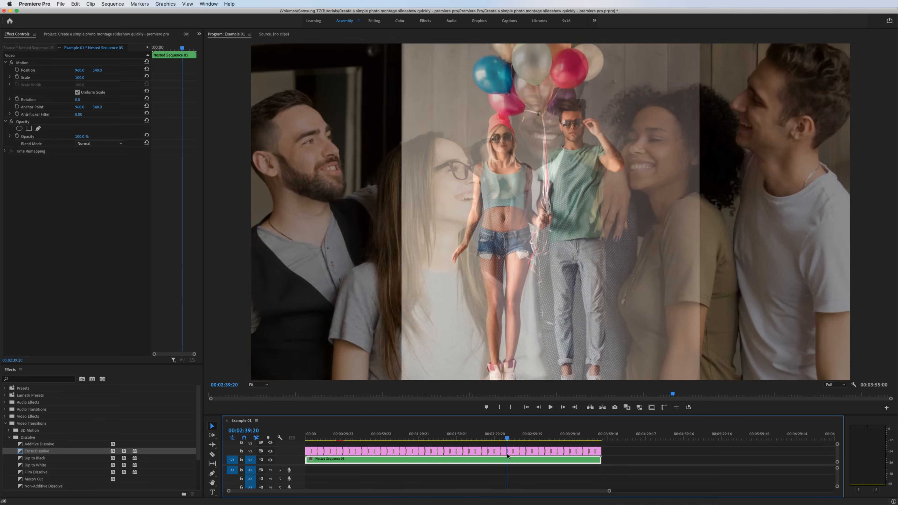
{"action": "left_click", "coordinate": [348, 444]}
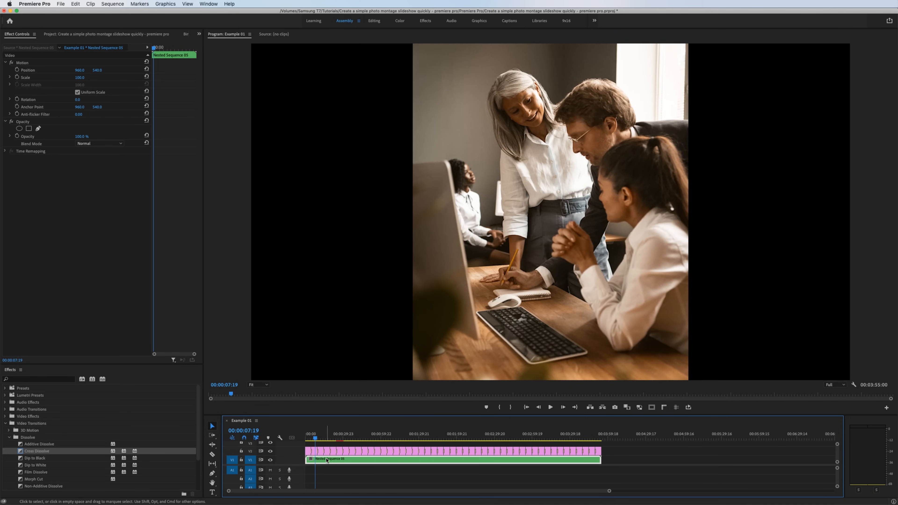
Scale the nested background to 221, add Gaussian Blur 65 with Repeat Edge Pixels on.
{"action": "left_click", "coordinate": [208, 3]}
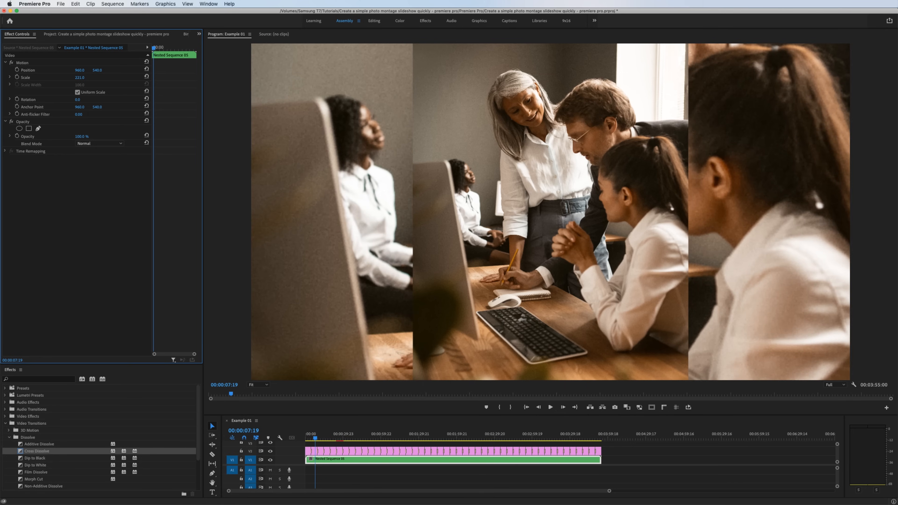
{"action": "left_click", "coordinate": [209, 4]}
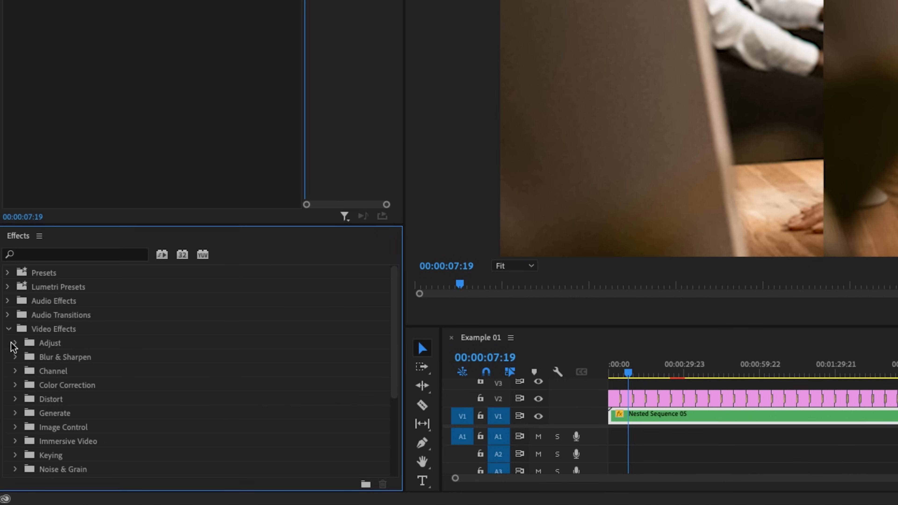
{"action": "left_click", "coordinate": [16, 357]}
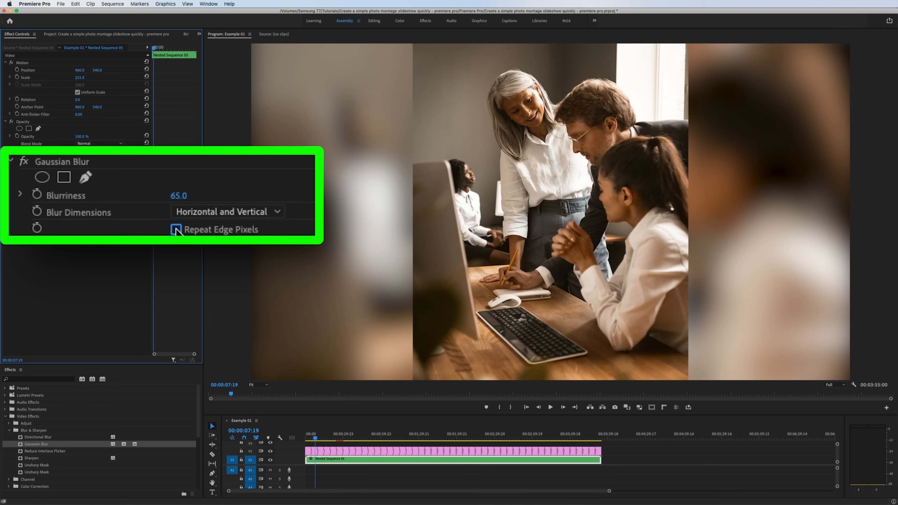
{"action": "left_click", "coordinate": [382, 444]}
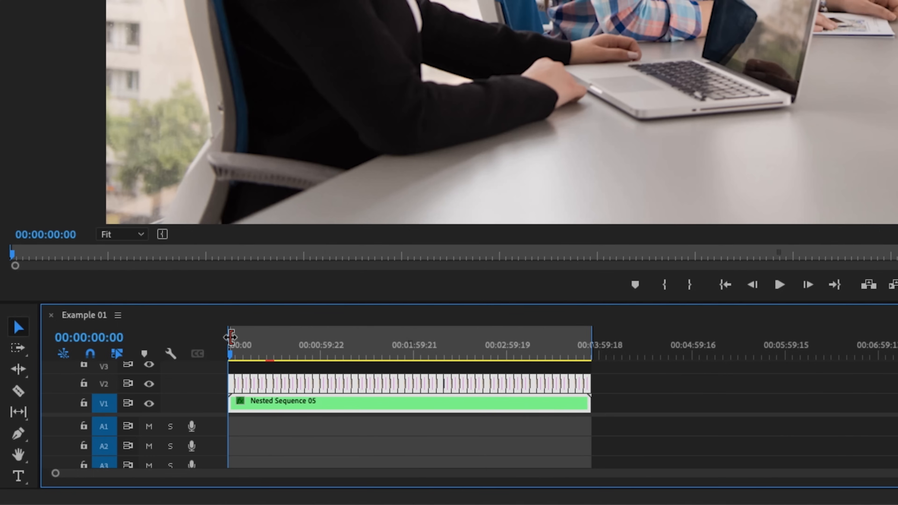
Return the playhead to the sequence start before choosing File > Export > Media.
{"action": "left_click", "coordinate": [59, 4]}
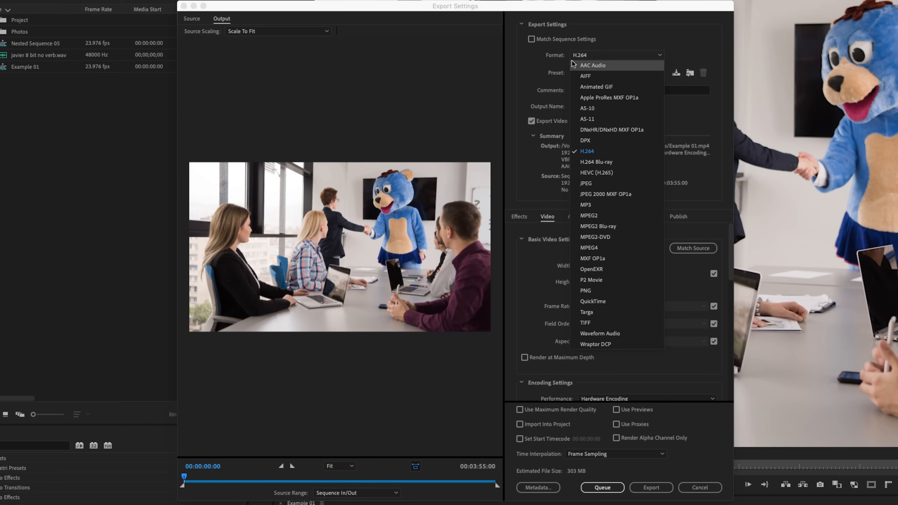
{"action": "mouse_move", "coordinate": [609, 156]}
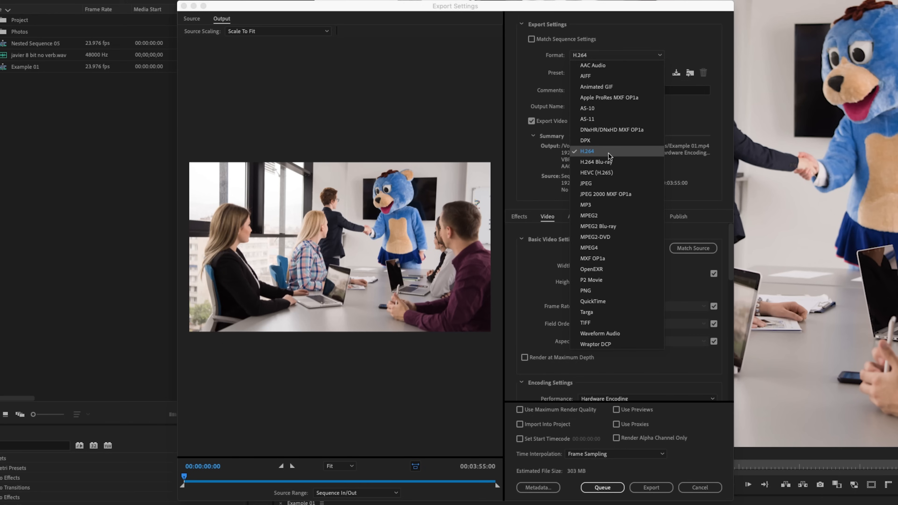
Set the export format to H.264 with a 10 Mbps VBR target bitrate.
{"action": "left_click", "coordinate": [593, 151]}
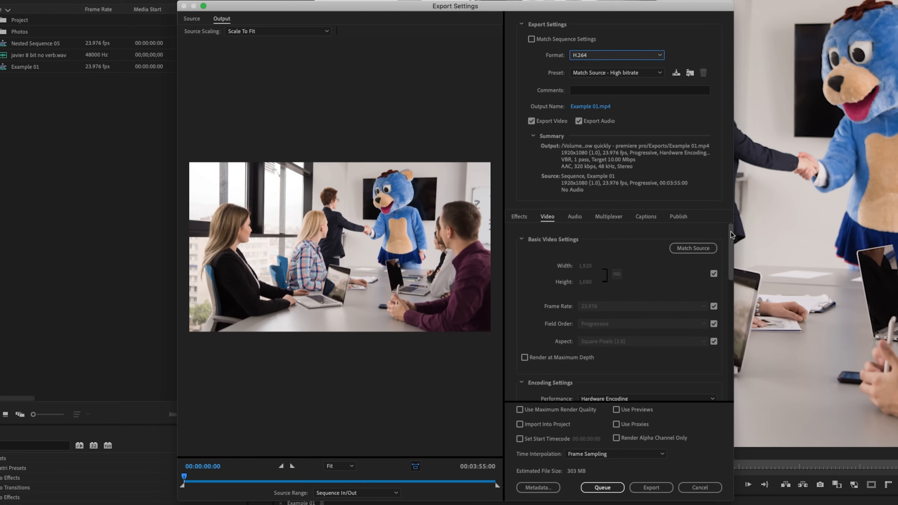
{"action": "scroll", "scroll_direction": "down", "scroll_amount": 3}
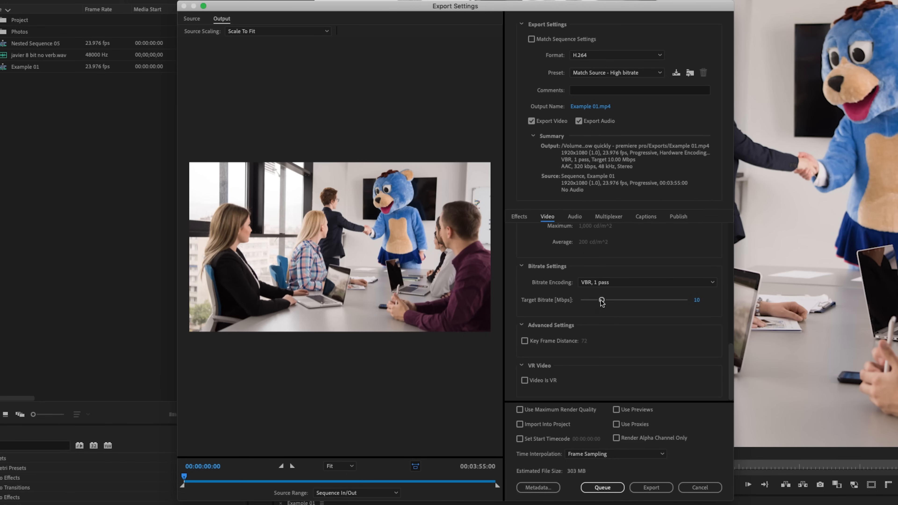
{"action": "mouse_move", "coordinate": [602, 299]}
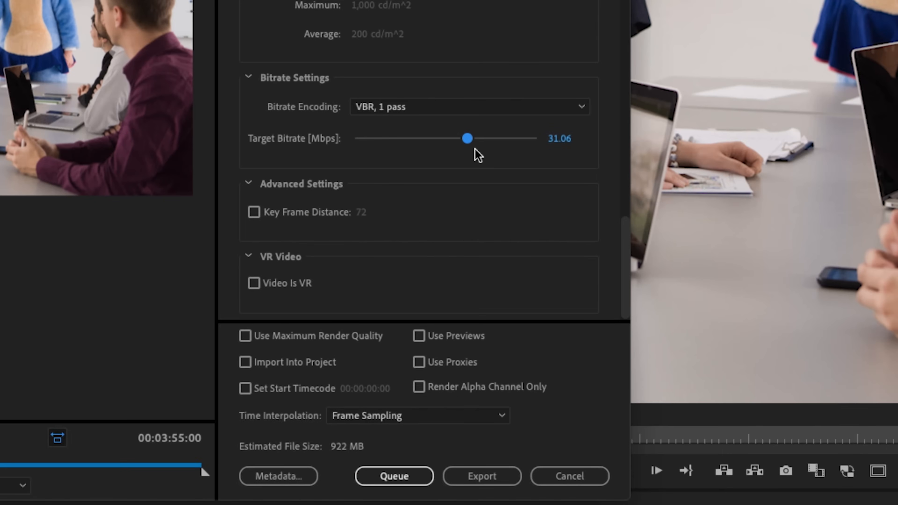
{"action": "mouse_move", "coordinate": [359, 461]}
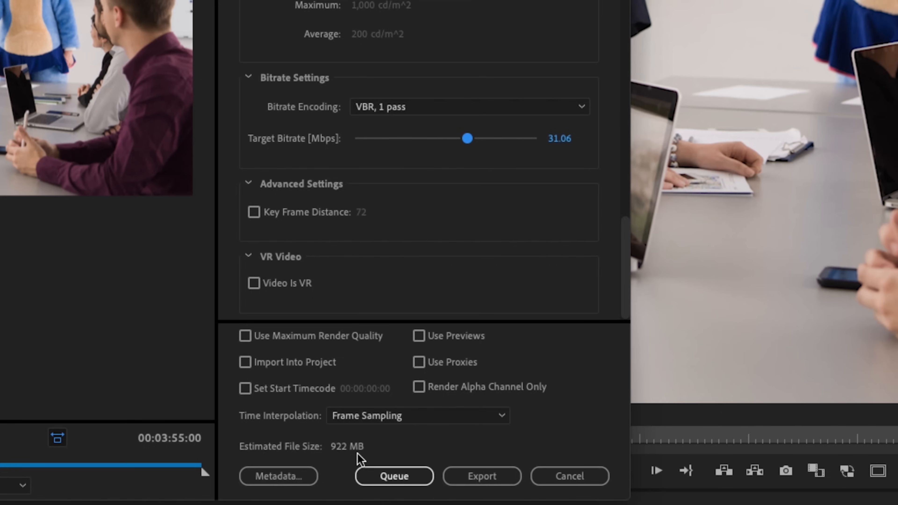
{"action": "mouse_move", "coordinate": [383, 246]}
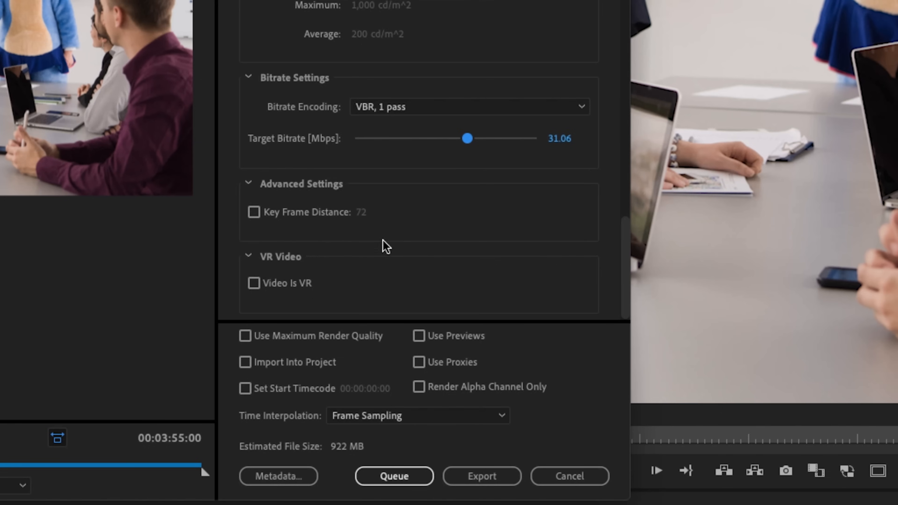
{"action": "left_click_drag", "start_coordinate": [467, 138], "coordinate": [498, 138]}
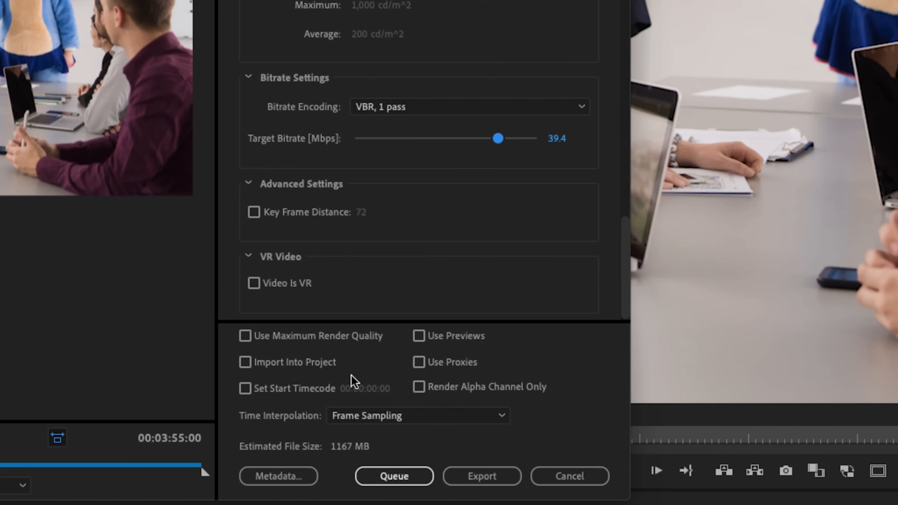
{"action": "mouse_move", "coordinate": [378, 420]}
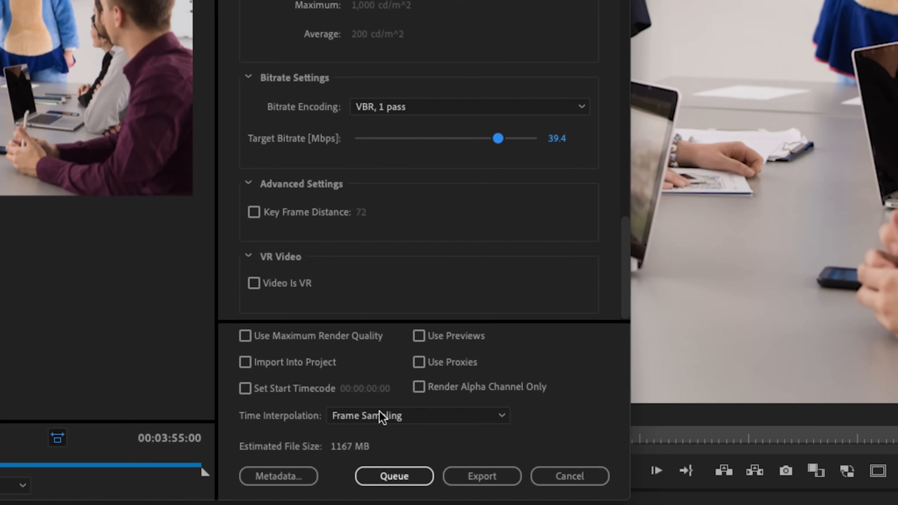
{"action": "left_click_drag", "start_coordinate": [498, 138], "coordinate": [402, 138]}
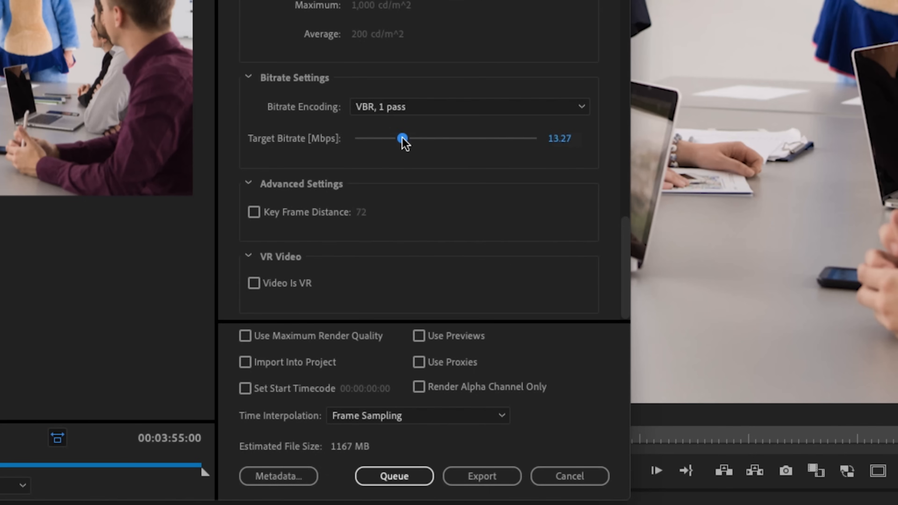
{"action": "left_click_drag", "start_coordinate": [403, 138], "coordinate": [392, 138]}
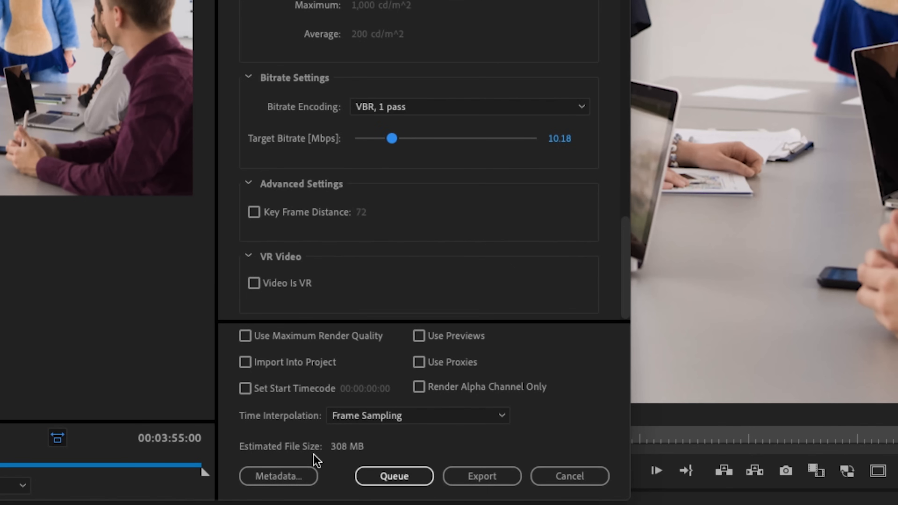
{"action": "left_click", "coordinate": [561, 138]}
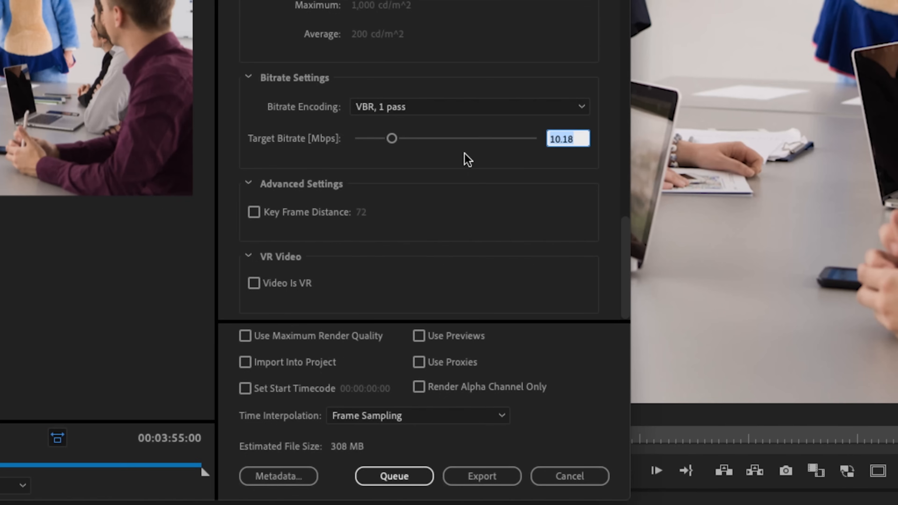
{"action": "left_click_drag", "start_coordinate": [392, 138], "coordinate": [373, 138]}
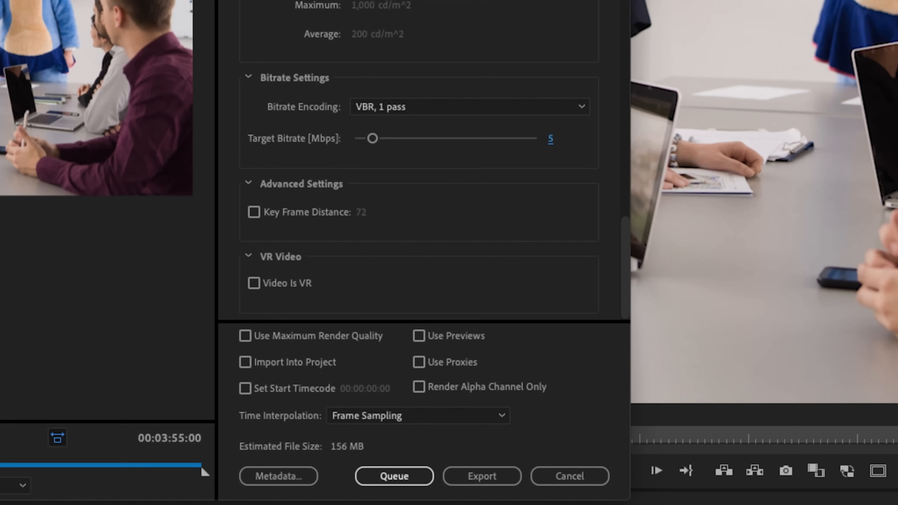
{"action": "mouse_move", "coordinate": [539, 147]}
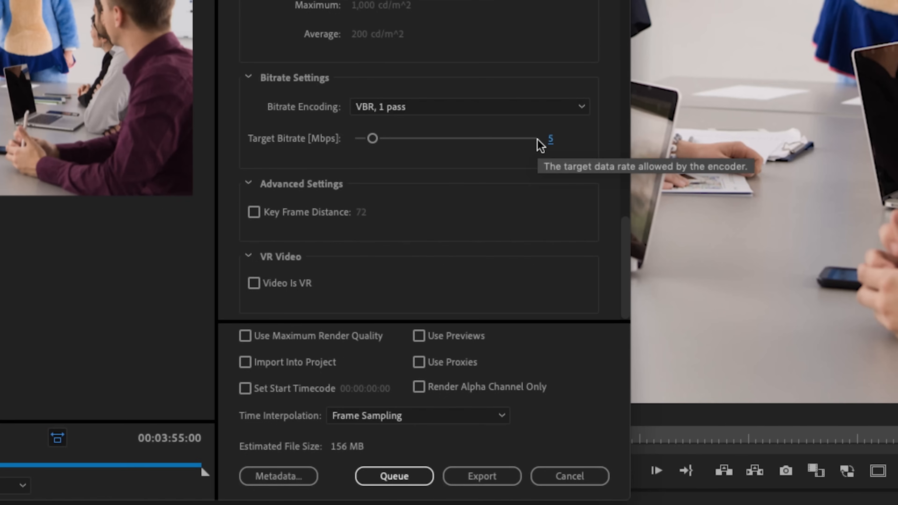
{"action": "mouse_move", "coordinate": [539, 148]}
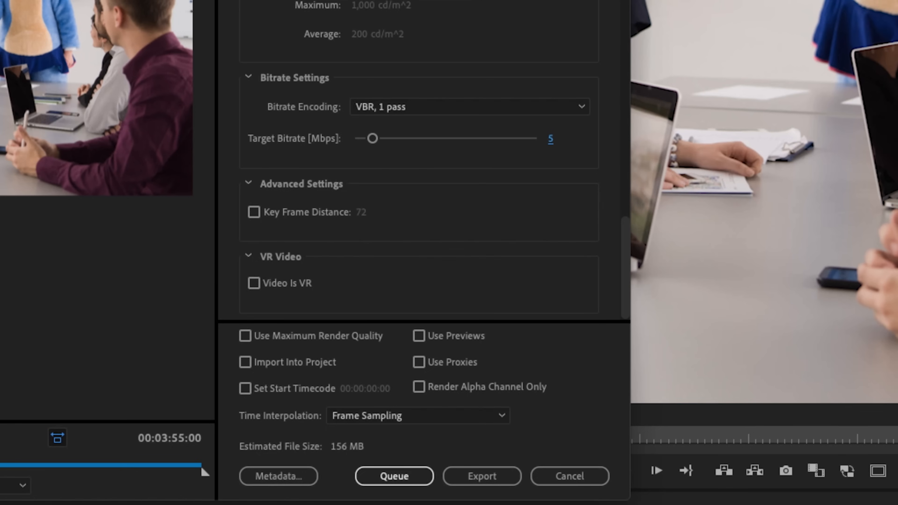
{"action": "type", "text": "10"}
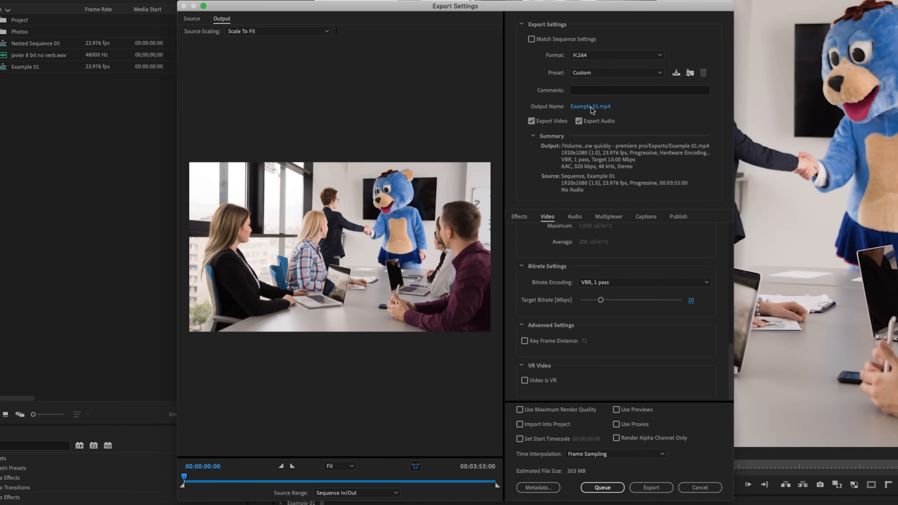
{"action": "left_click", "coordinate": [590, 107]}
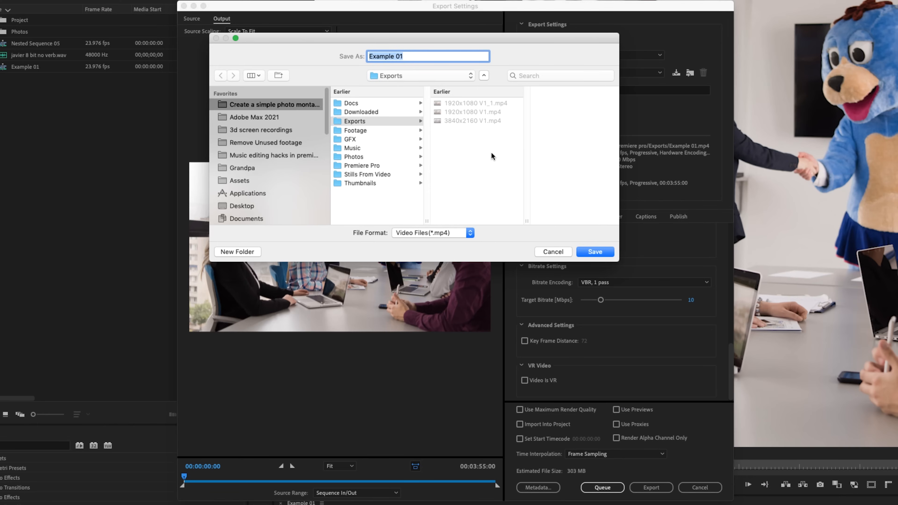
{"action": "left_click", "coordinate": [361, 112]}
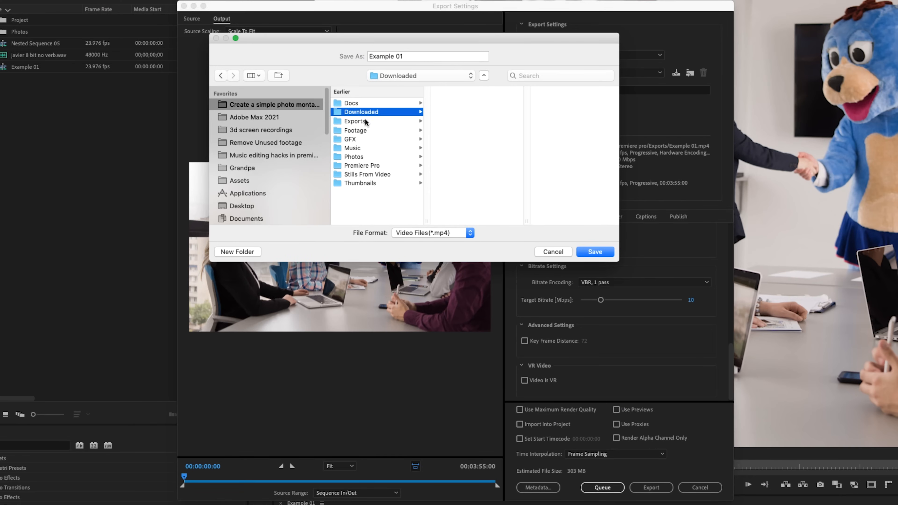
{"action": "left_click", "coordinate": [355, 121]}
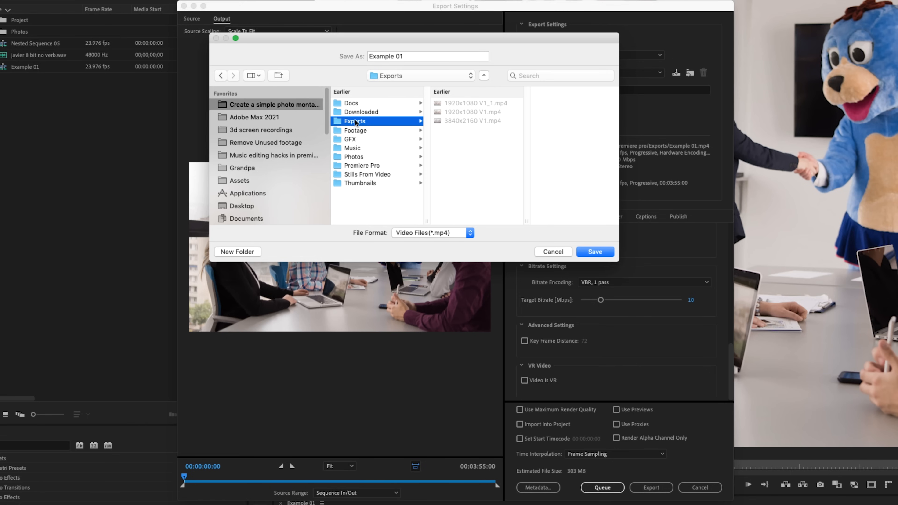
{"action": "left_click", "coordinate": [595, 252]}
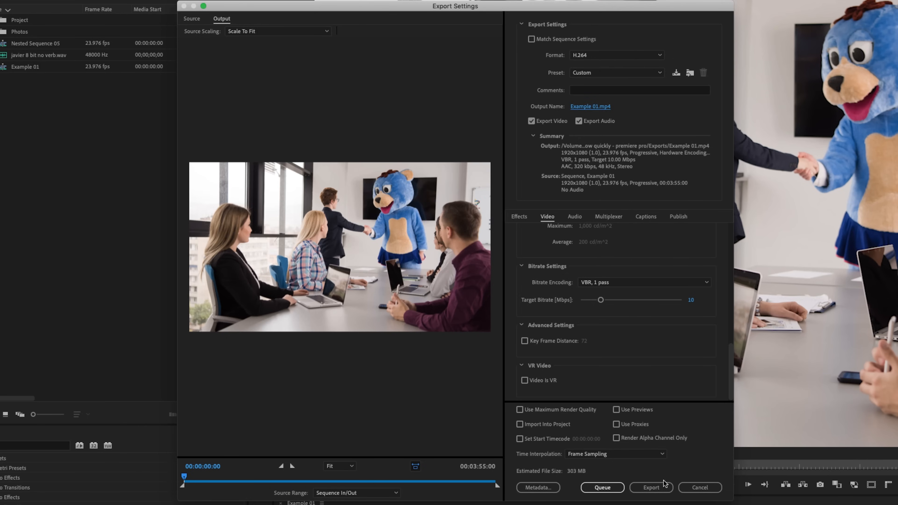